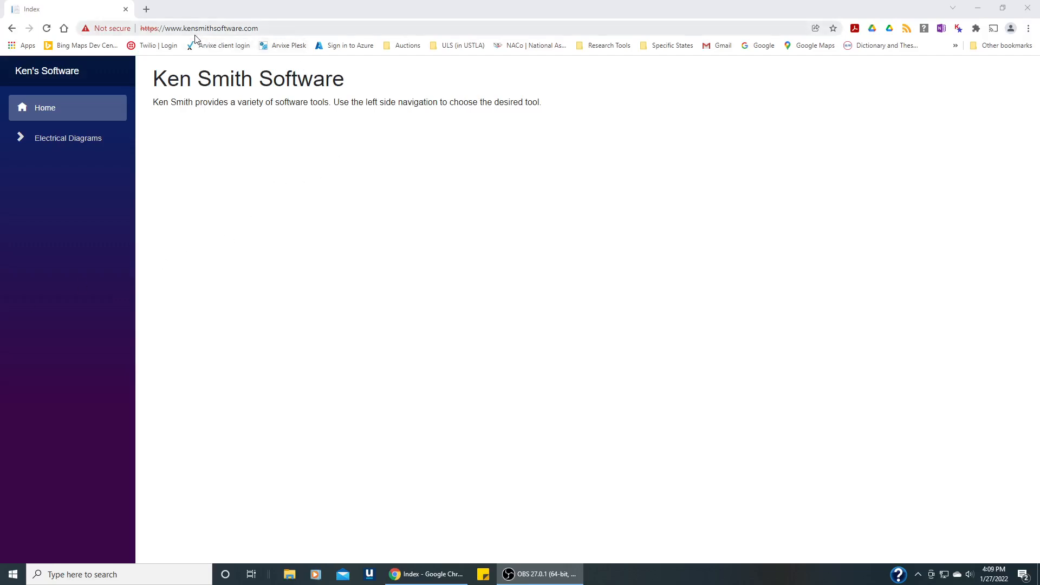
pyautogui.moveTo(175, 40)
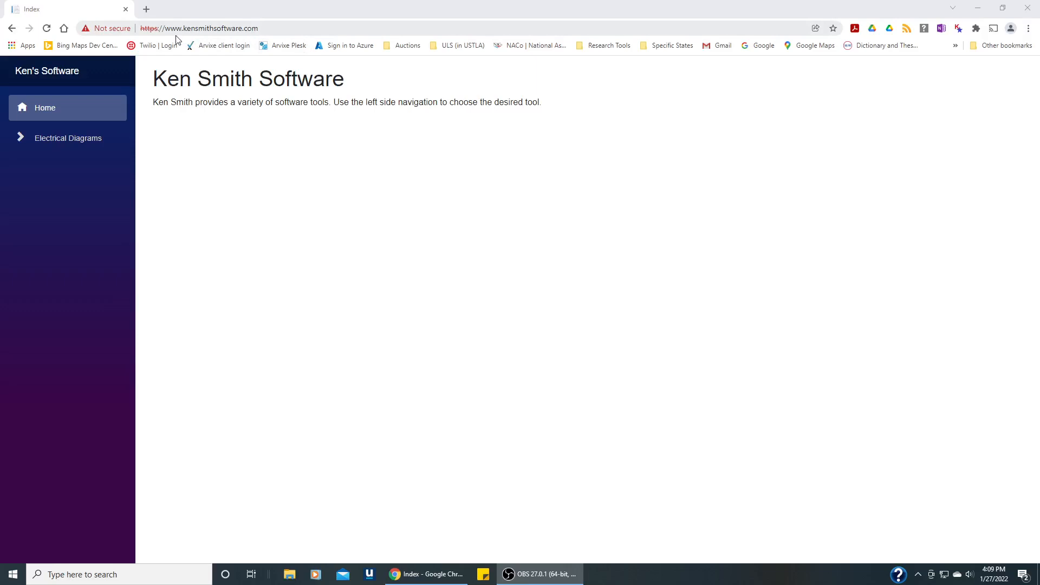
pyautogui.moveTo(67, 138)
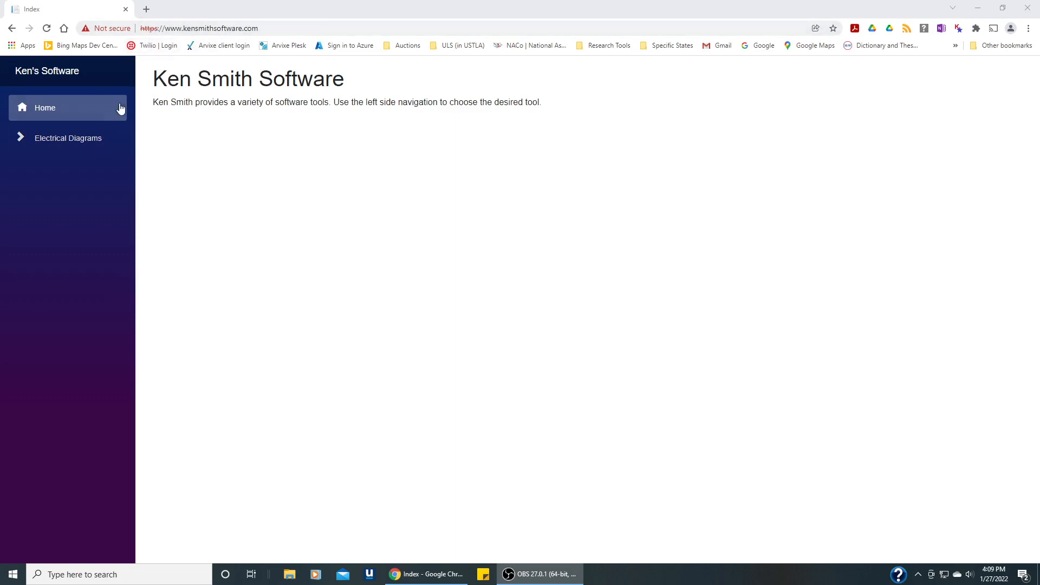
pyautogui.moveTo(68, 137)
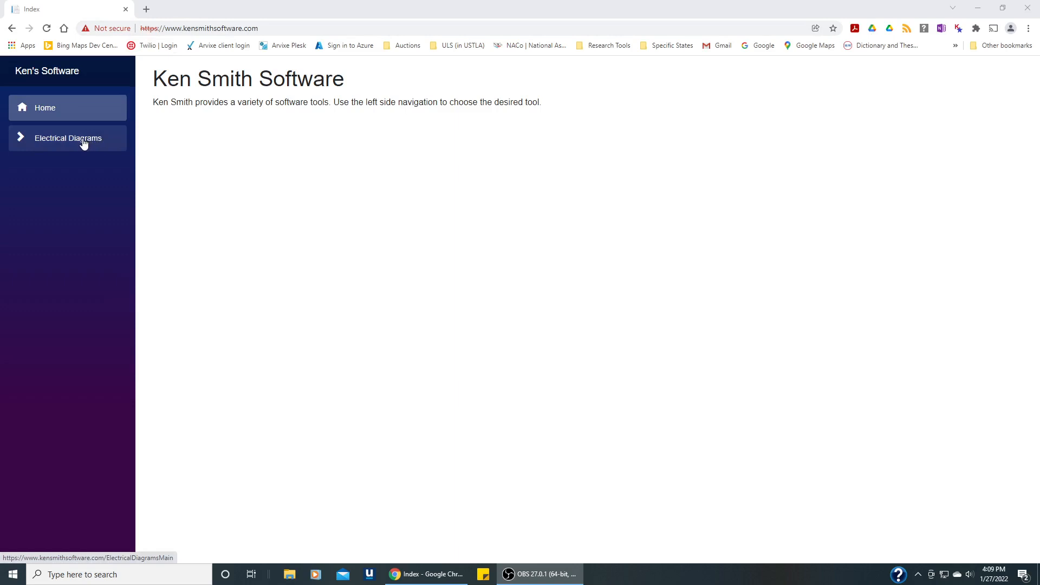
# Go to the Electrical Diagrams tool showing the diagram list and Introduction preview.
pyautogui.click(67, 138)
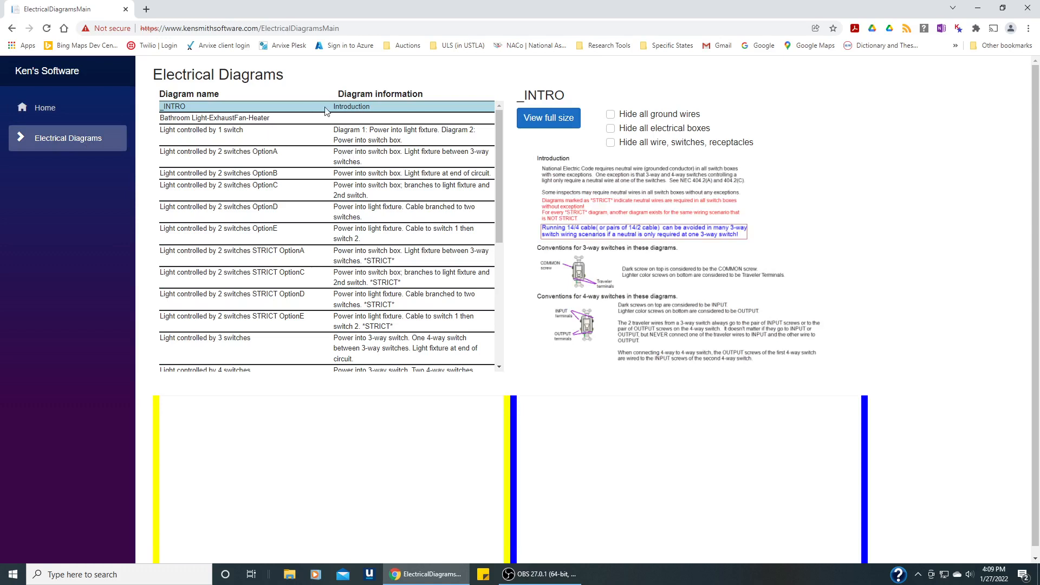
pyautogui.moveTo(622, 313)
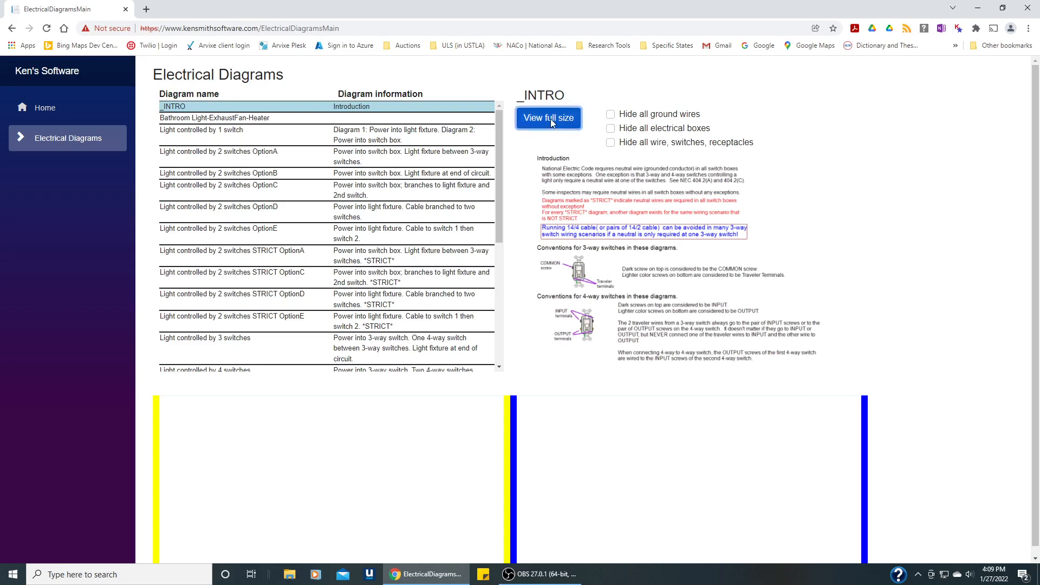
# Show the _INTRO diagram full size in a new tab to read the wiring conventions.
pyautogui.click(548, 117)
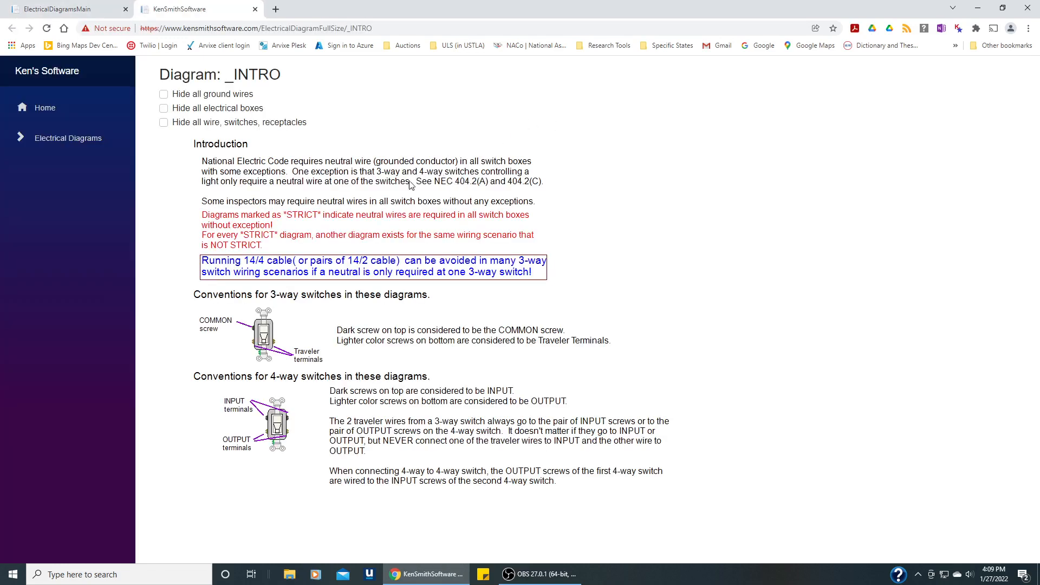
pyautogui.moveTo(388, 273)
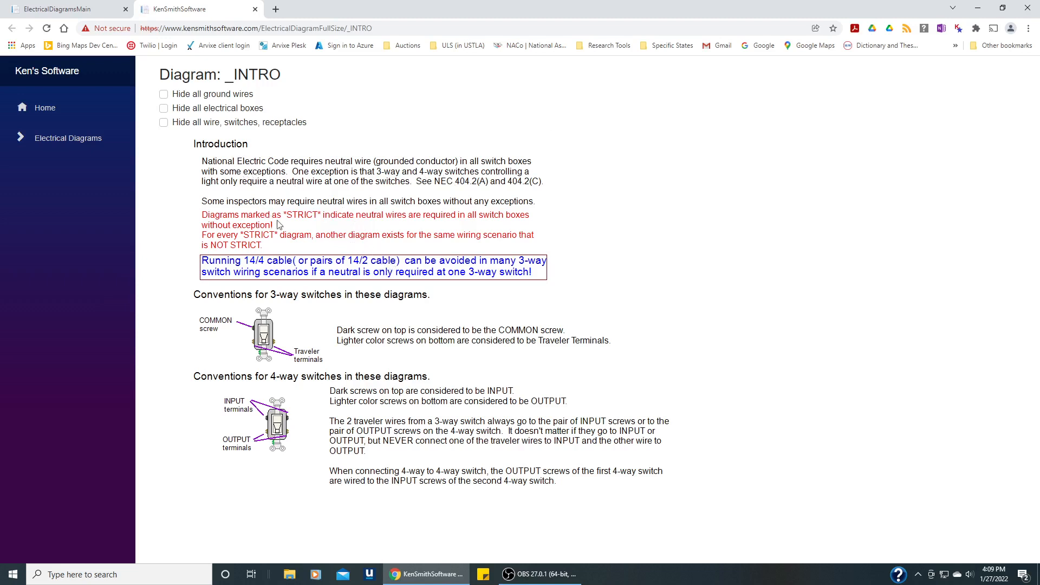
pyautogui.moveTo(316, 222)
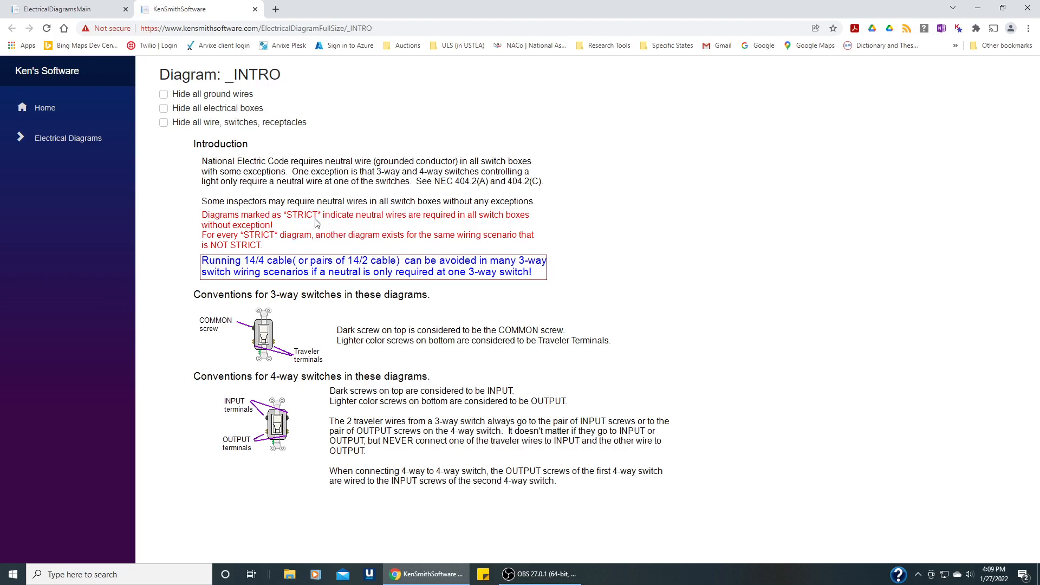
pyautogui.moveTo(395, 247)
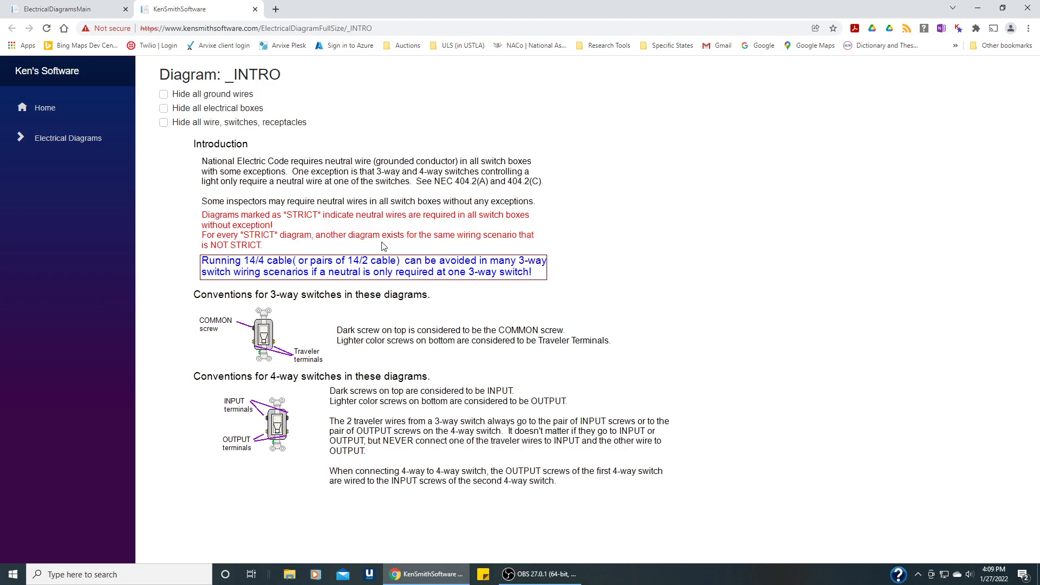
pyautogui.moveTo(430, 235)
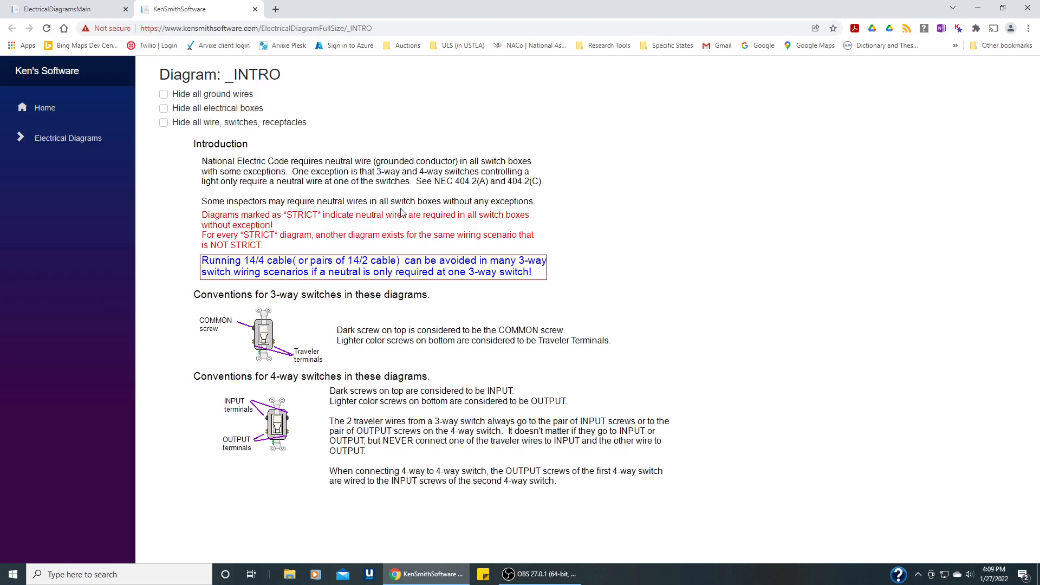
pyautogui.moveTo(422, 228)
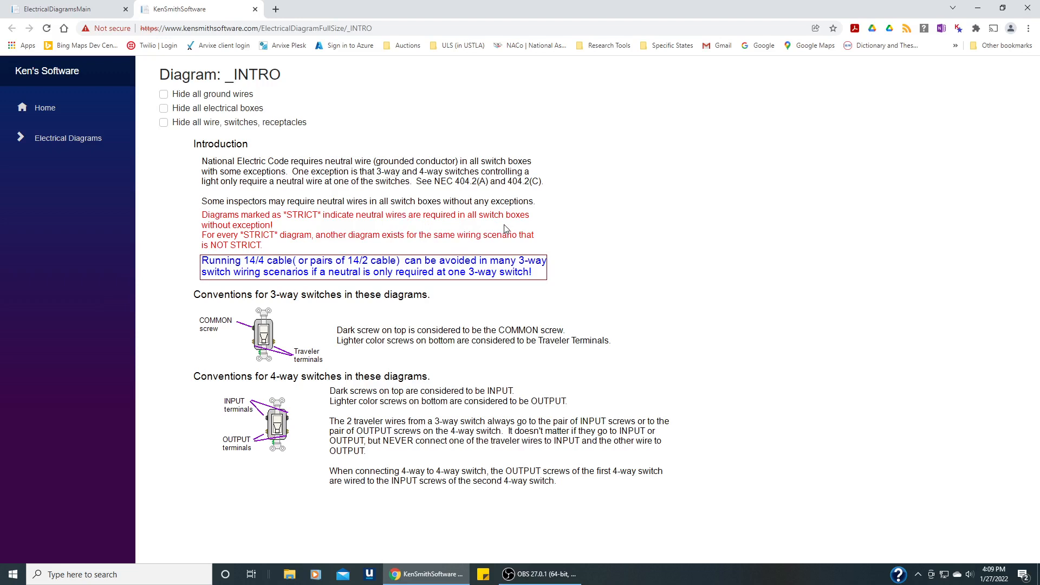
pyautogui.moveTo(543, 216)
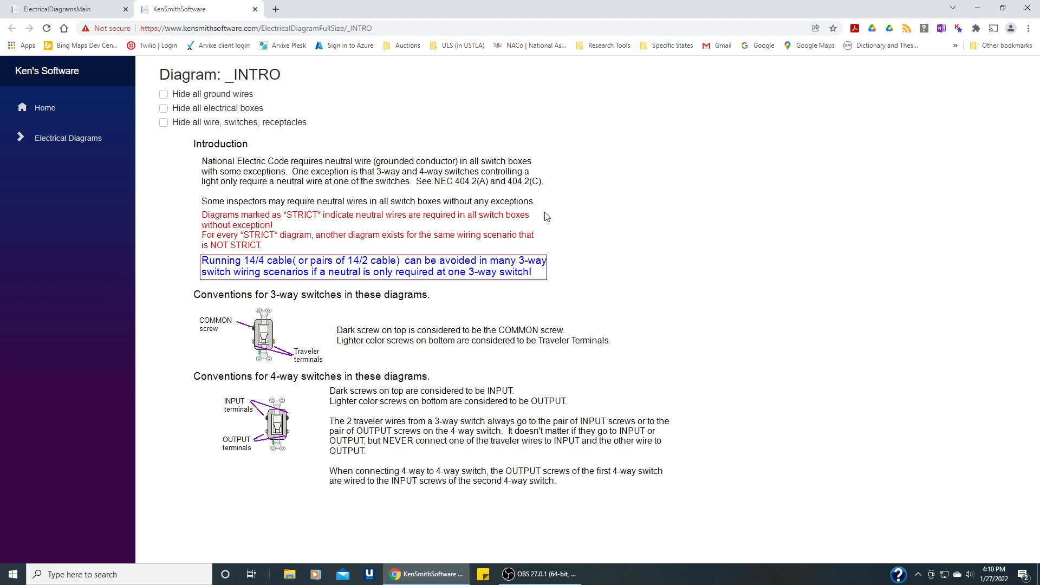
pyautogui.moveTo(485, 241)
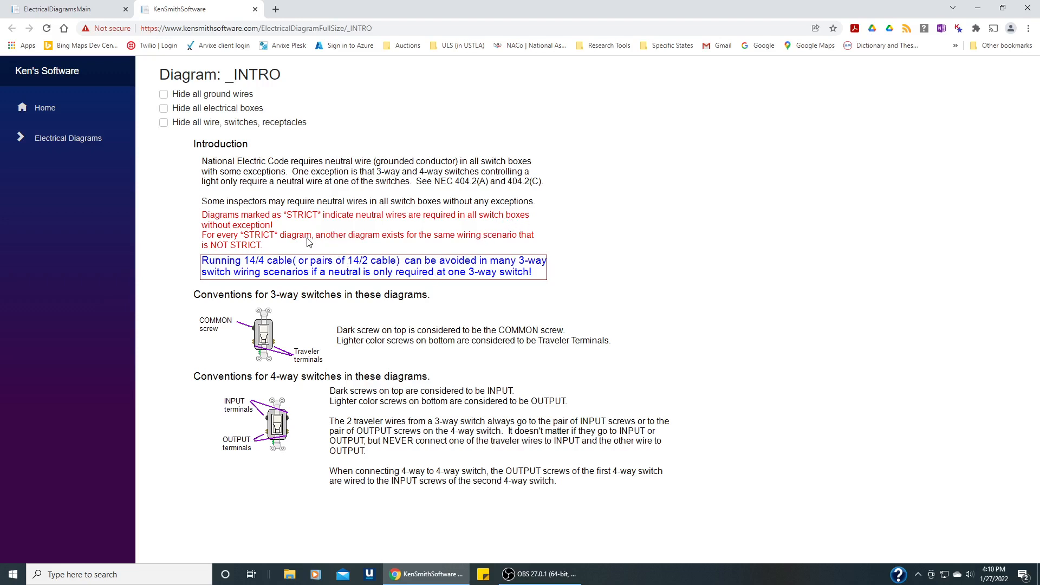
pyautogui.moveTo(470, 244)
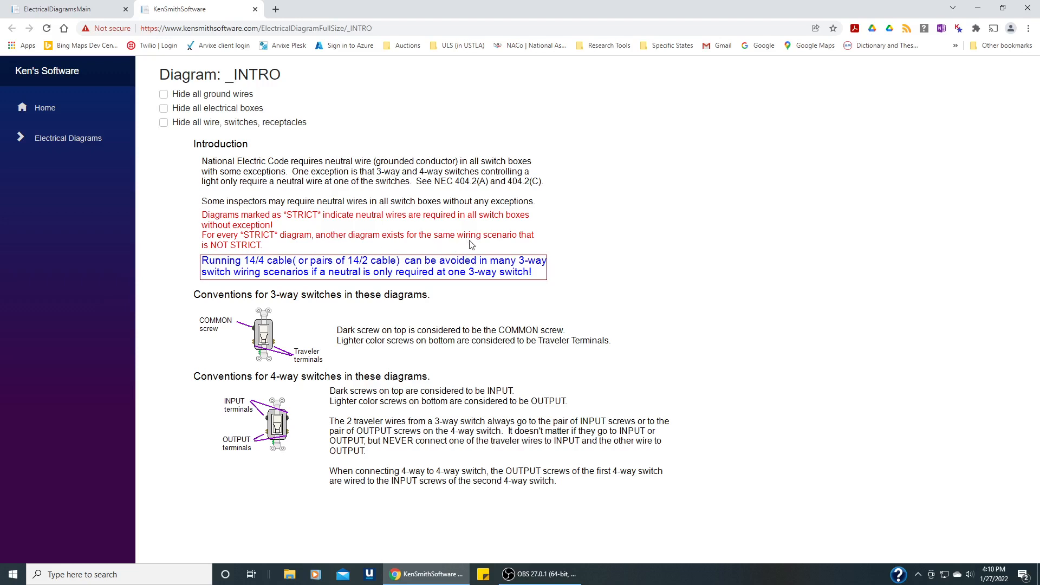
pyautogui.moveTo(490, 239)
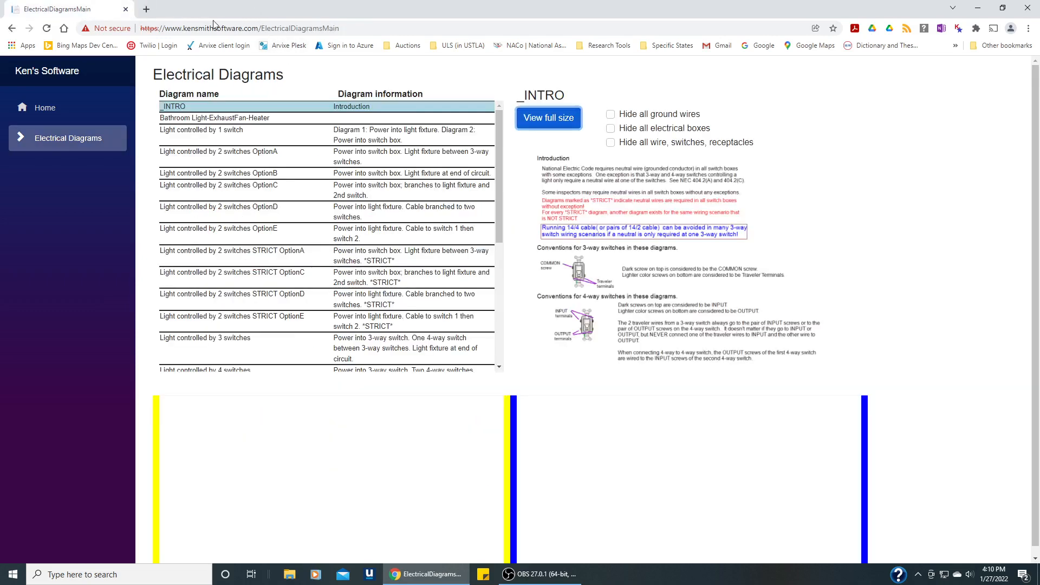
pyautogui.moveTo(246, 147)
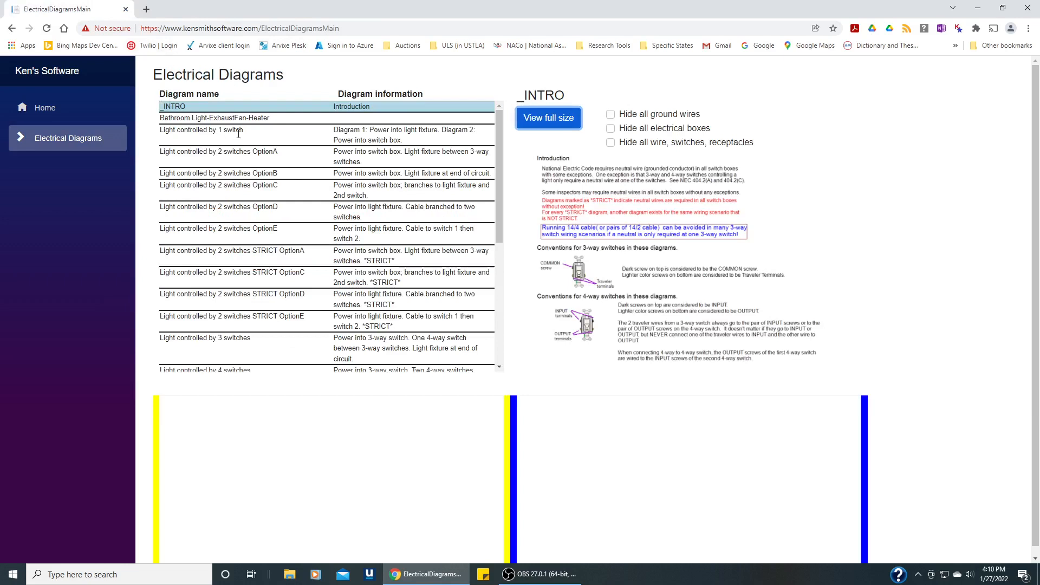
# Select 'Light controlled by 1 switch' to show its wiring diagrams and room layouts.
pyautogui.click(201, 130)
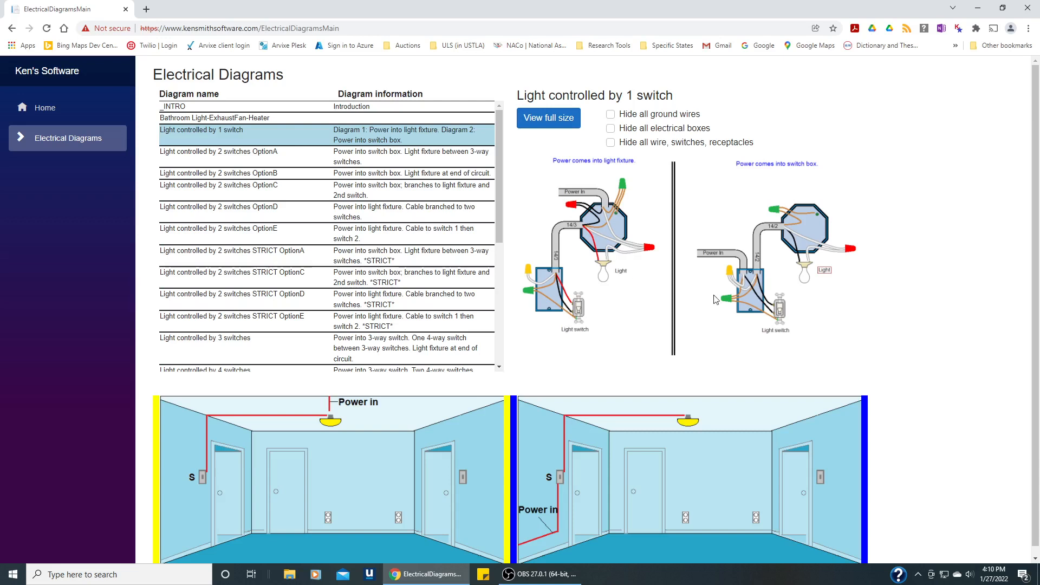
pyautogui.moveTo(755, 217)
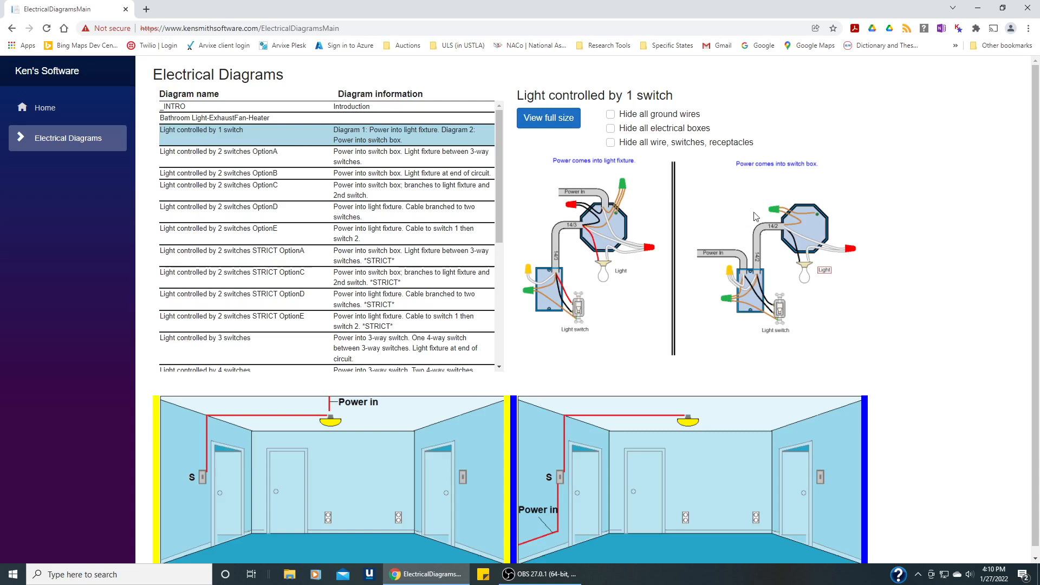
pyautogui.moveTo(558, 131)
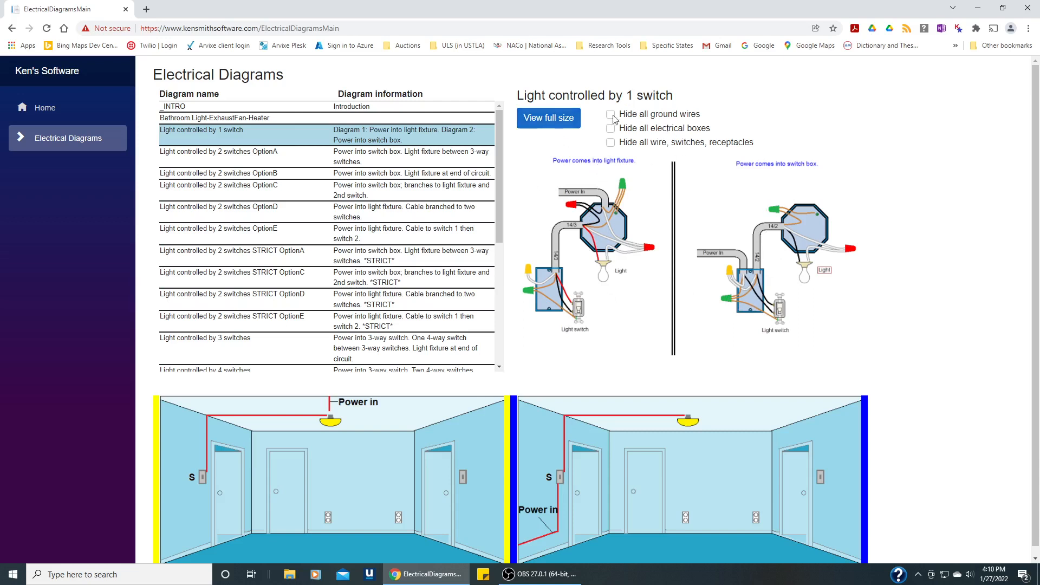
pyautogui.moveTo(624, 394)
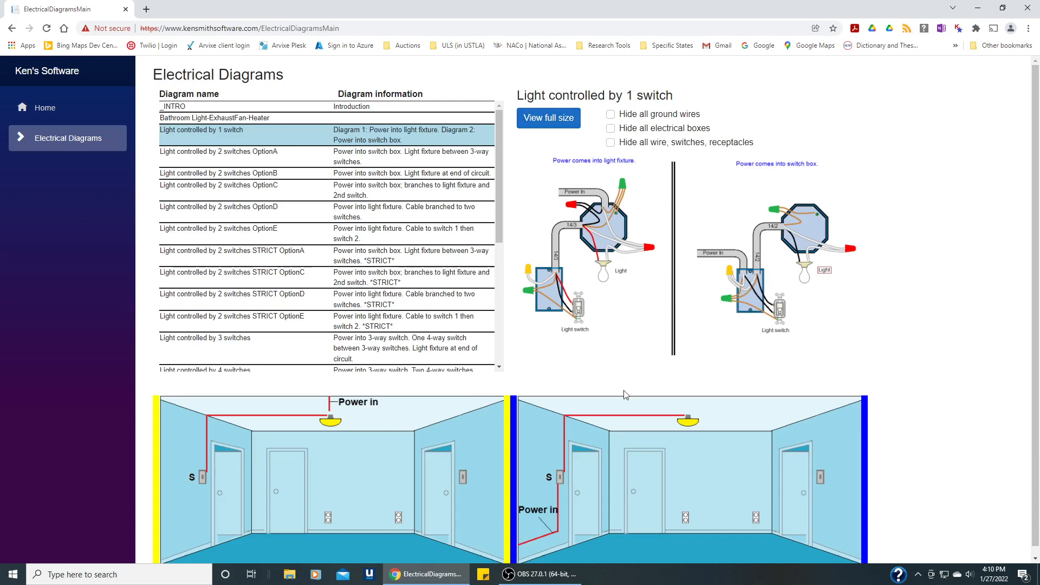
pyautogui.moveTo(569, 521)
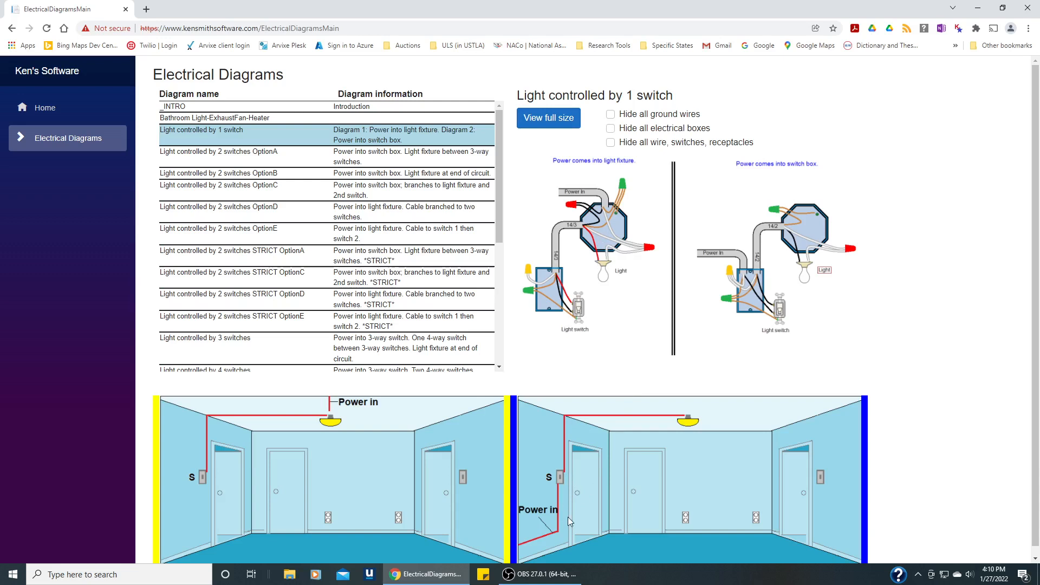
pyautogui.moveTo(560, 485)
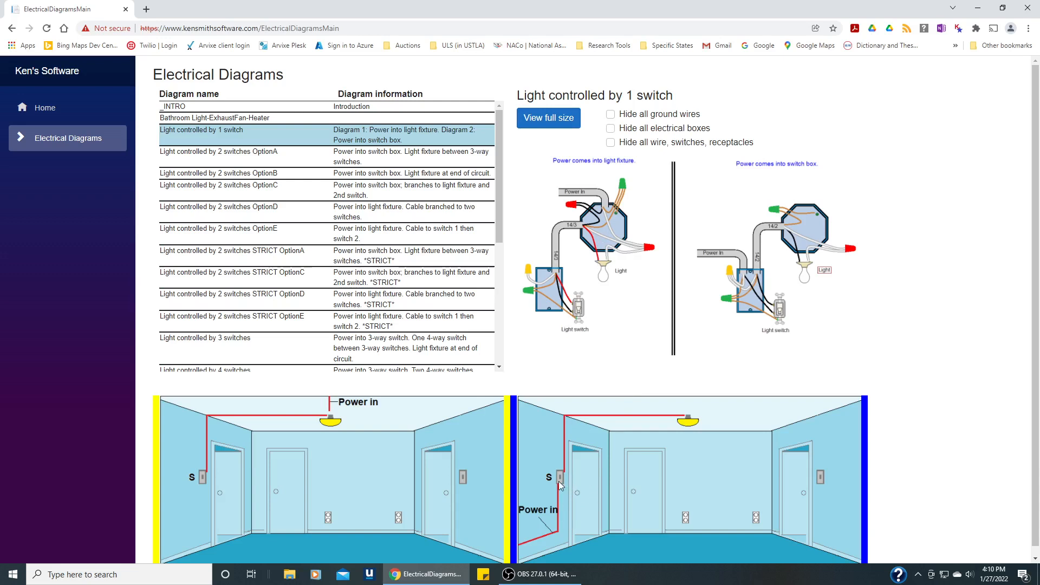
pyautogui.moveTo(682, 422)
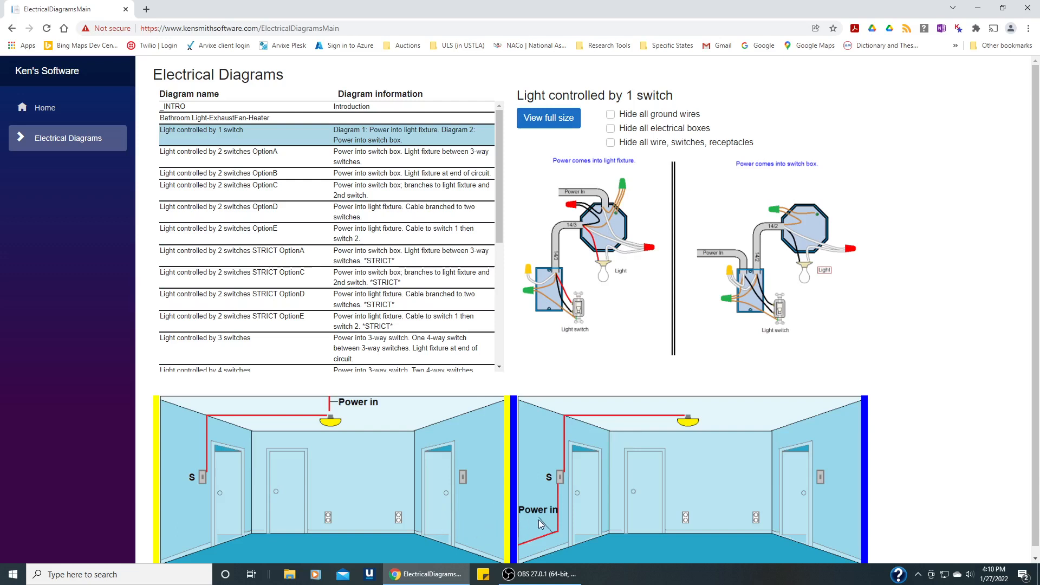
pyautogui.moveTo(540, 531)
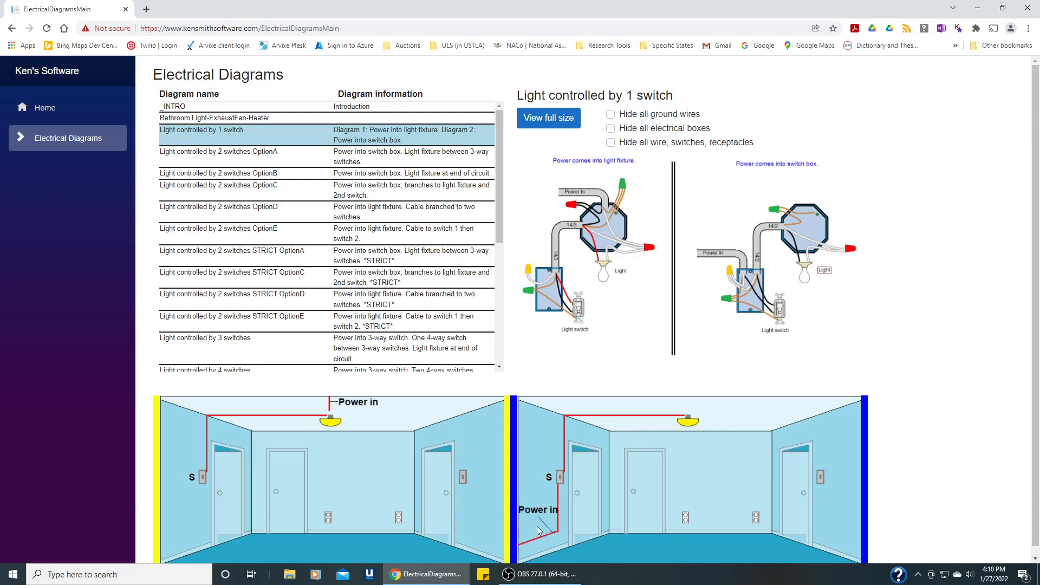
pyautogui.moveTo(550, 530)
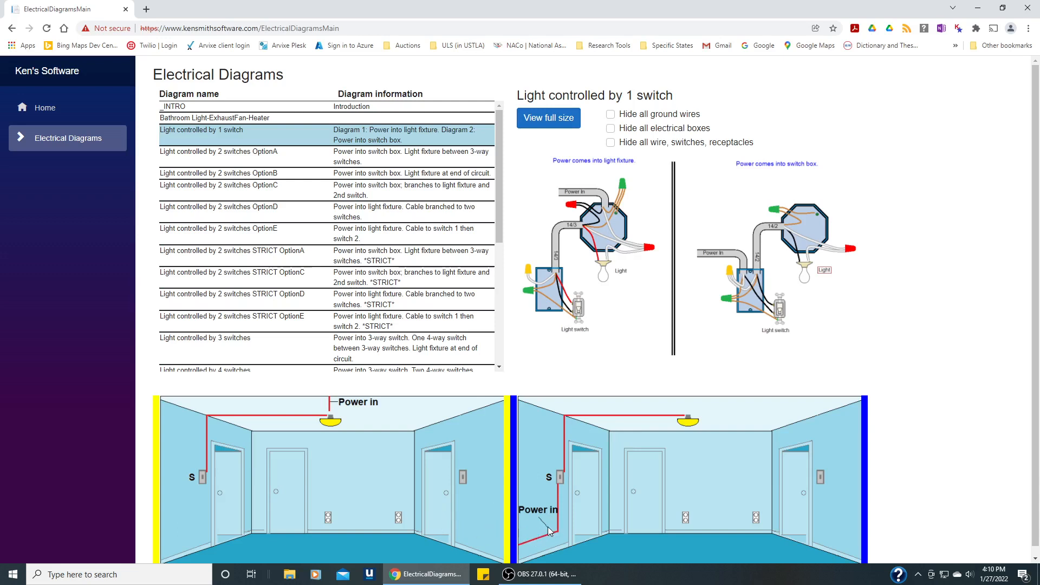
pyautogui.moveTo(563, 485)
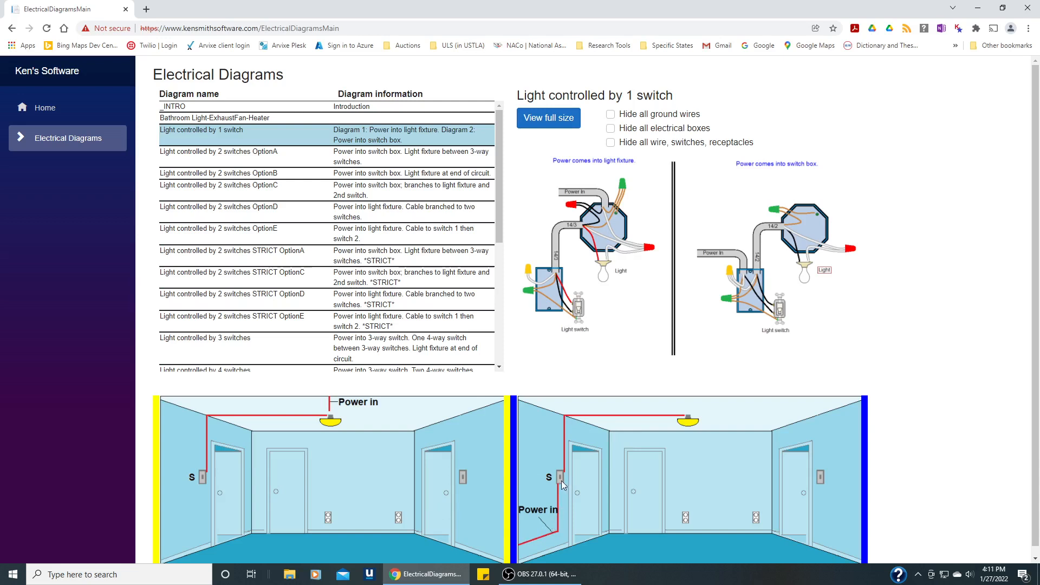
pyautogui.moveTo(351, 455)
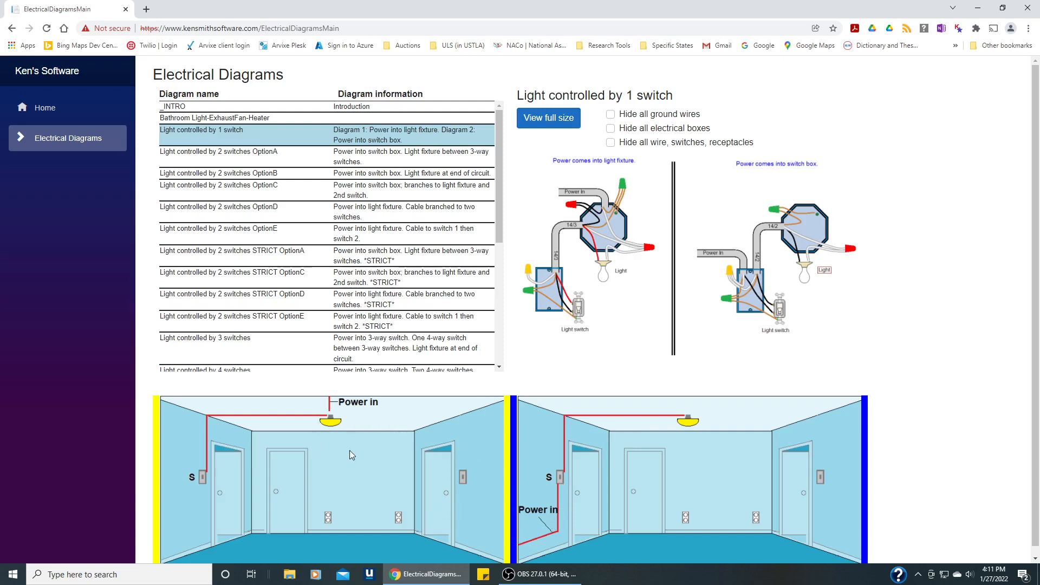
pyautogui.moveTo(345, 412)
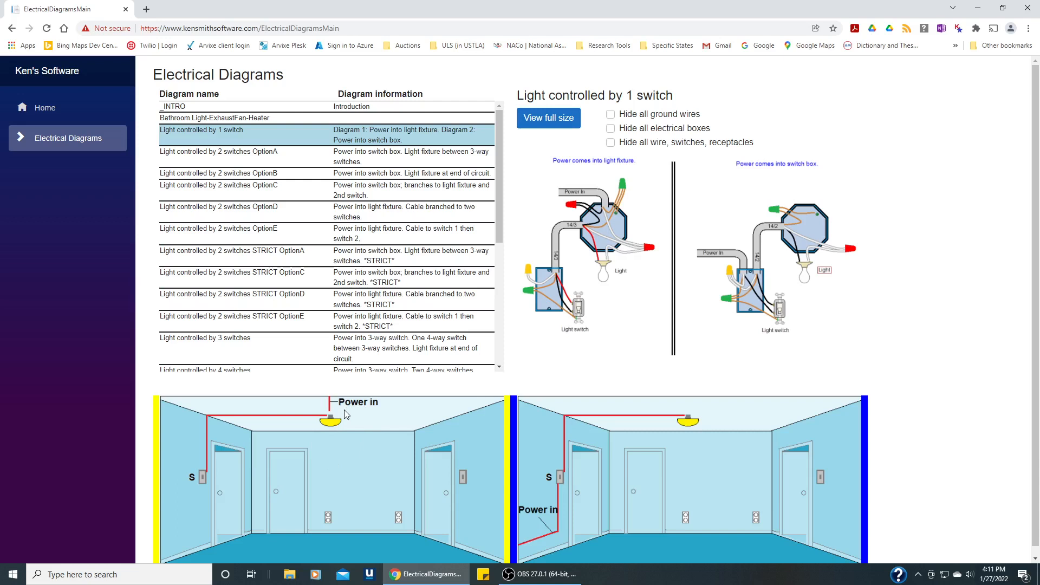
pyautogui.moveTo(357, 439)
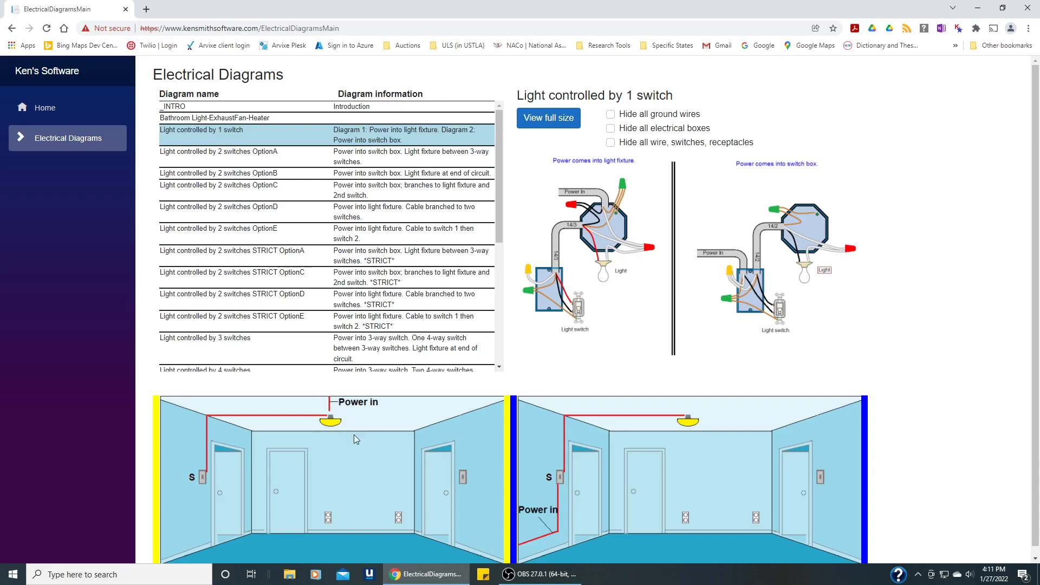
pyautogui.moveTo(625, 271)
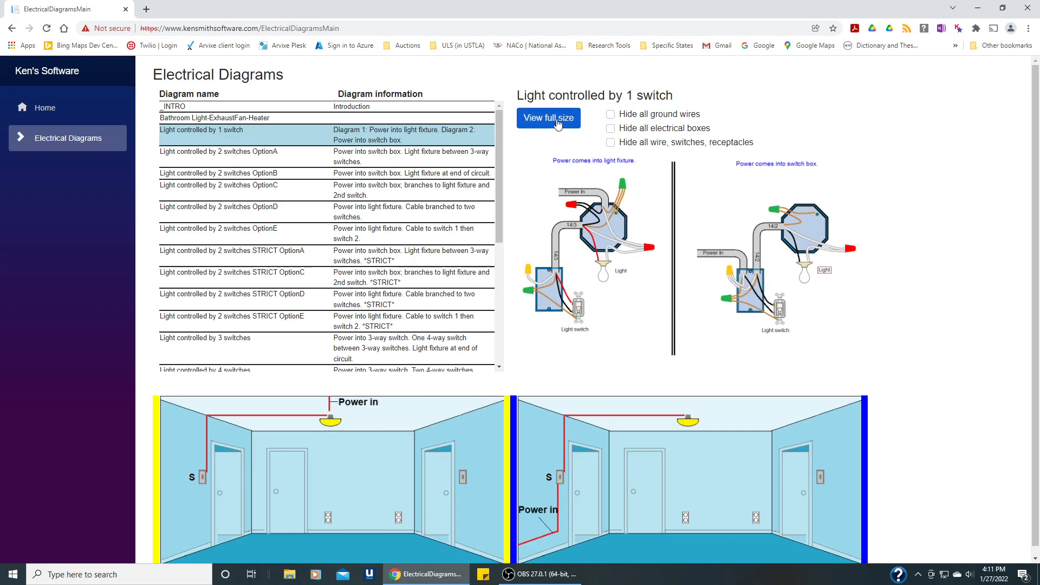
# Show the 'Light controlled by 1 switch' diagram full size in a new tab.
pyautogui.click(548, 117)
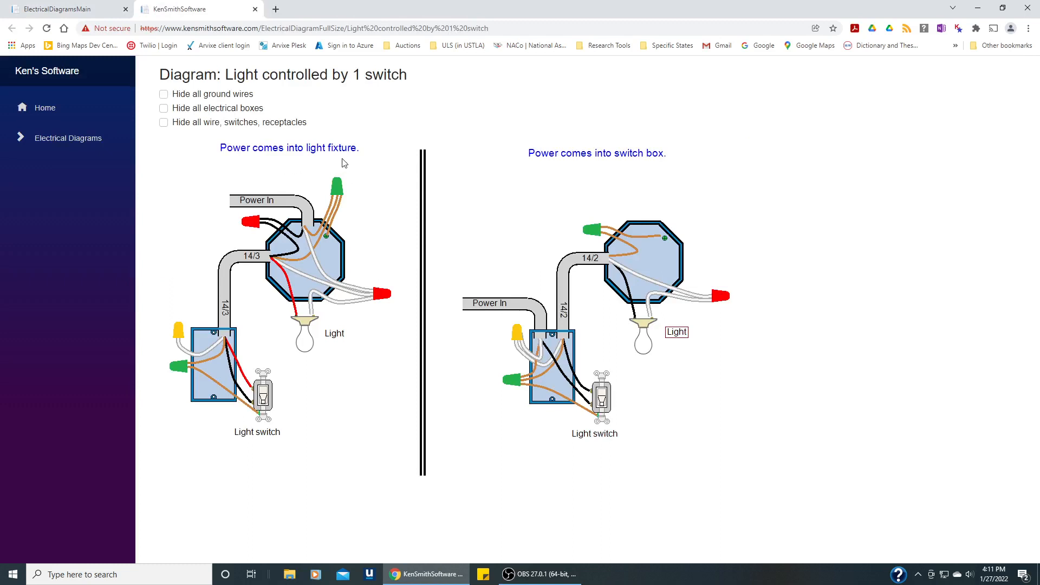
pyautogui.moveTo(600, 168)
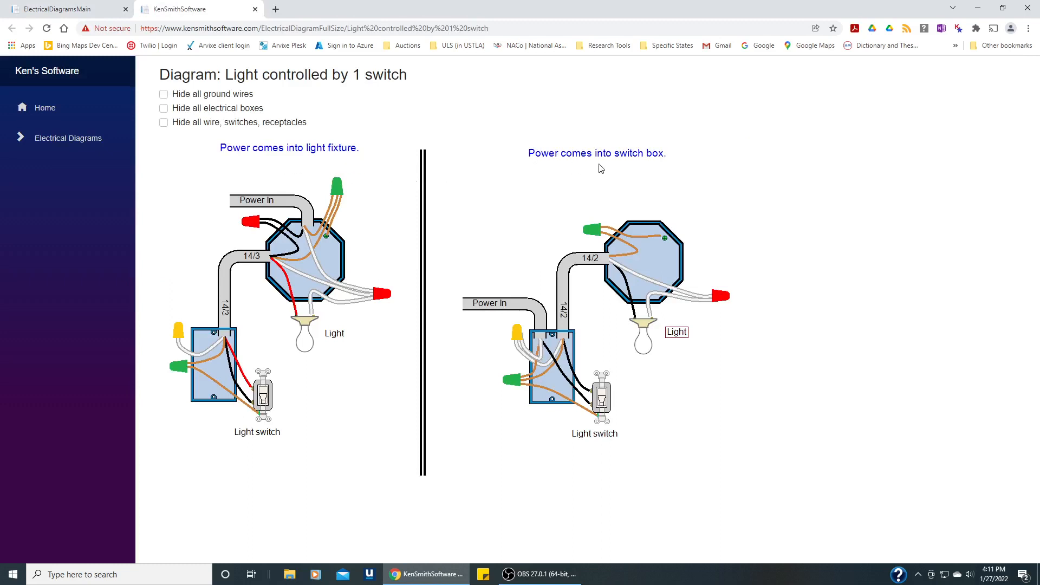
pyautogui.moveTo(443, 261)
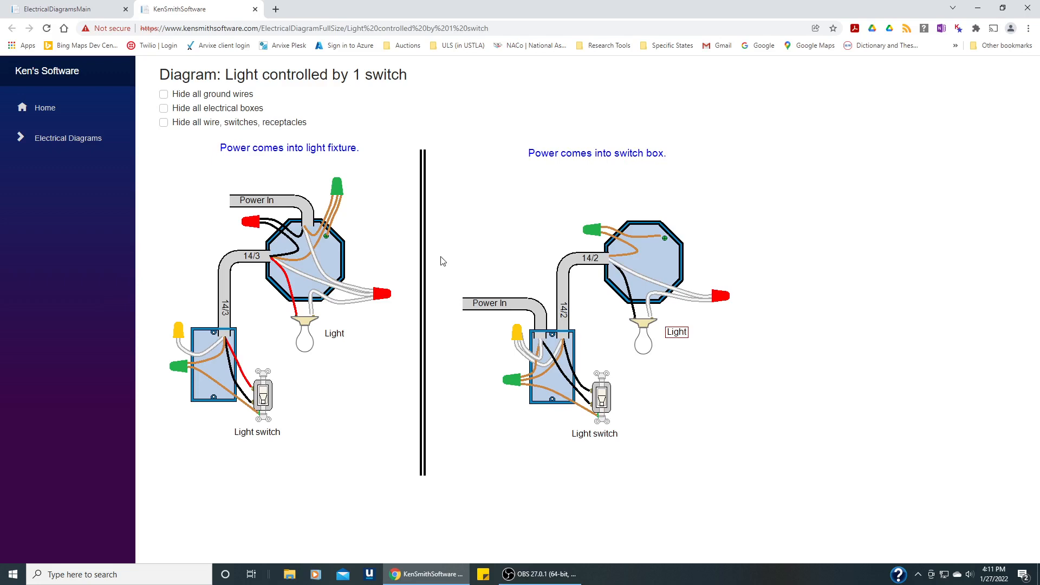
pyautogui.moveTo(230, 412)
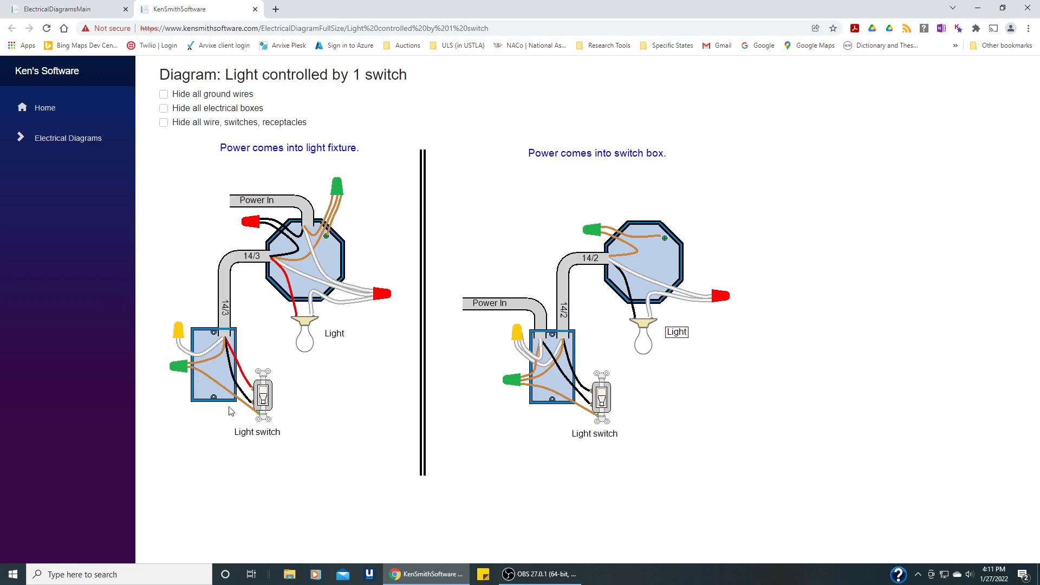
pyautogui.moveTo(271, 438)
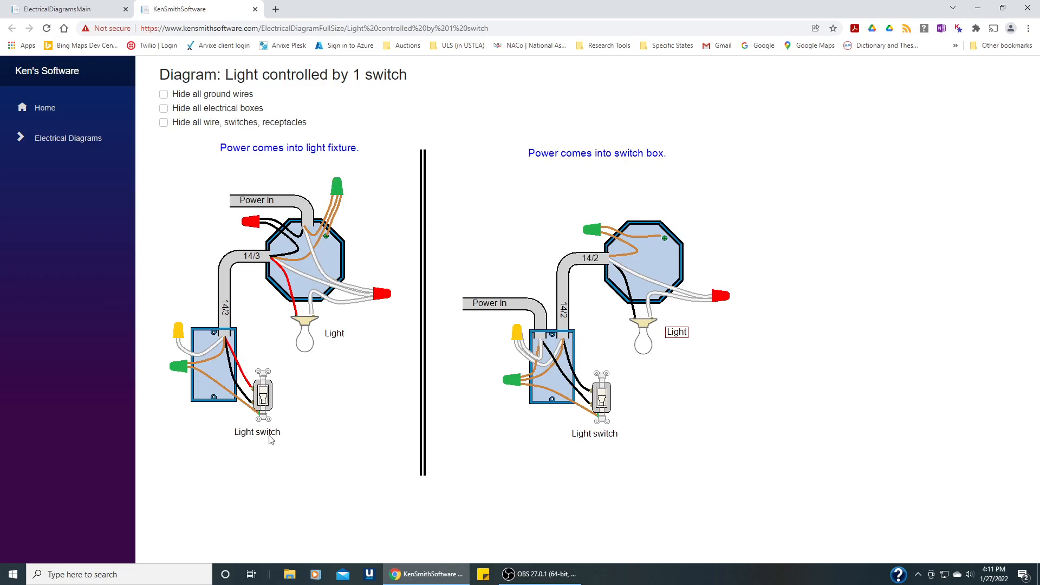
pyautogui.moveTo(351, 304)
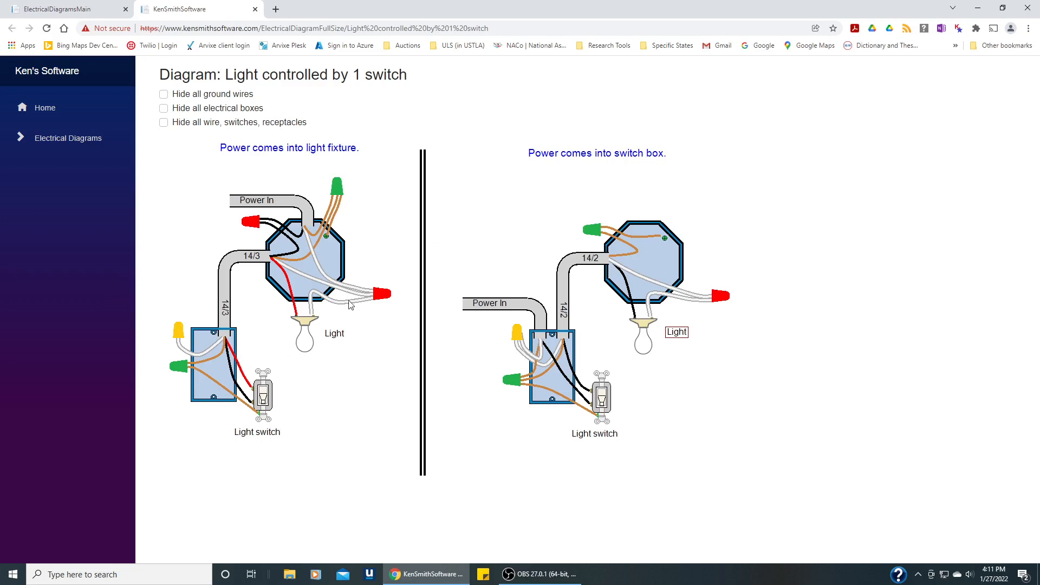
pyautogui.moveTo(356, 226)
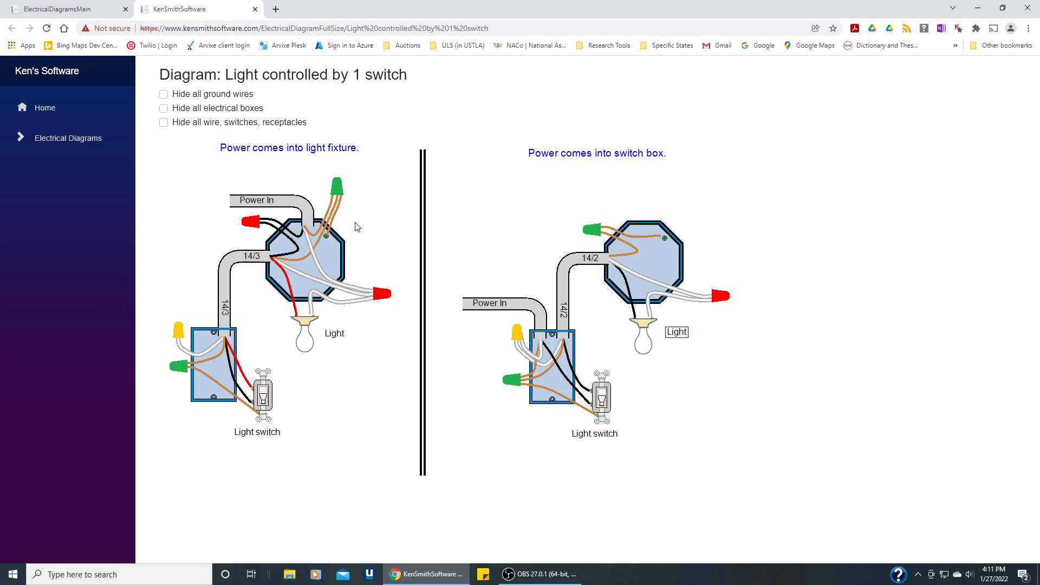
pyautogui.moveTo(316, 273)
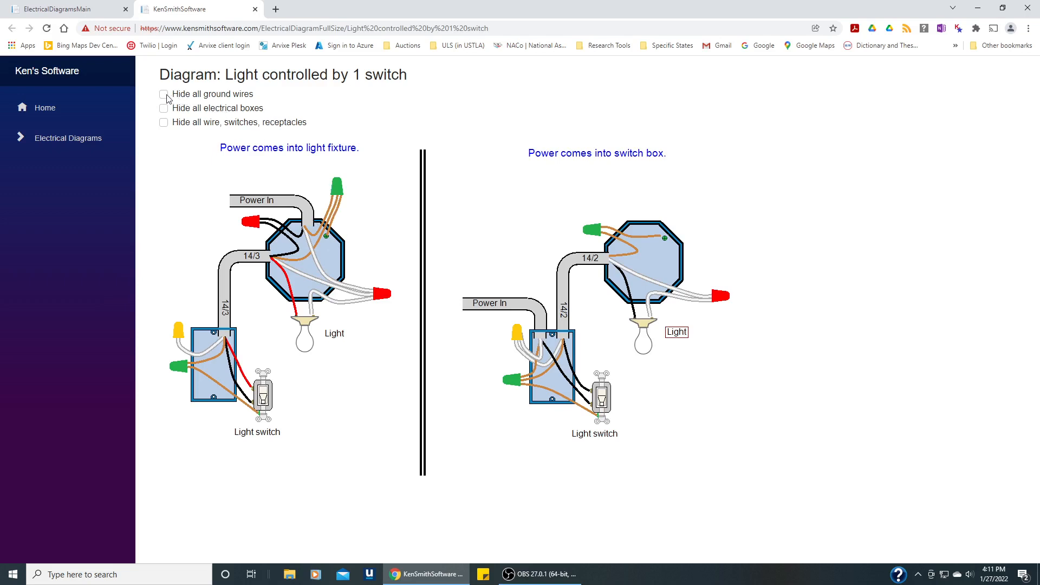
# Hide ground wires, briefly hide boxes, then hide all wires, switches and receptacles, keeping boxes visible.
pyautogui.click(164, 93)
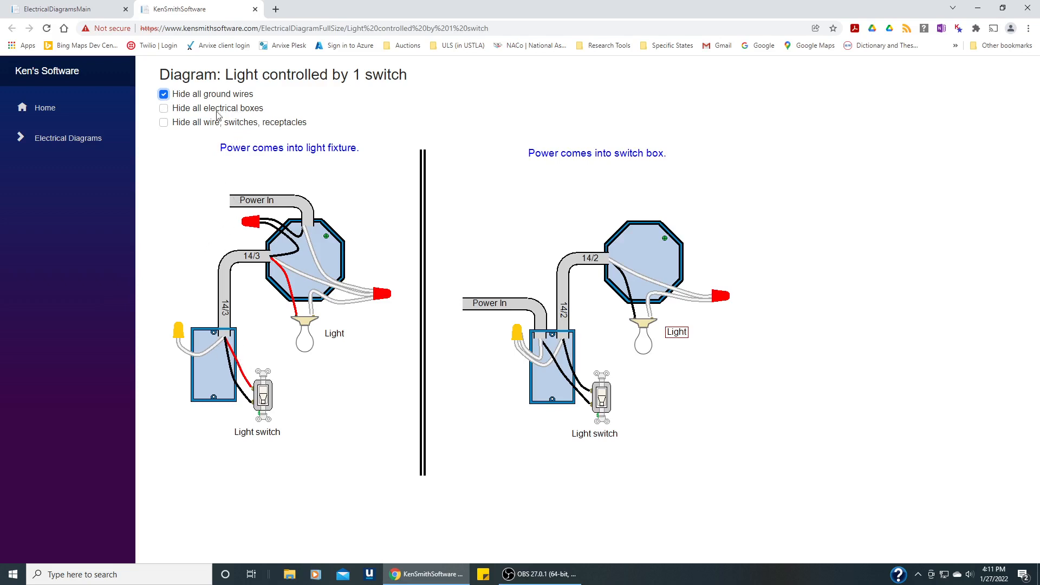
pyautogui.click(163, 108)
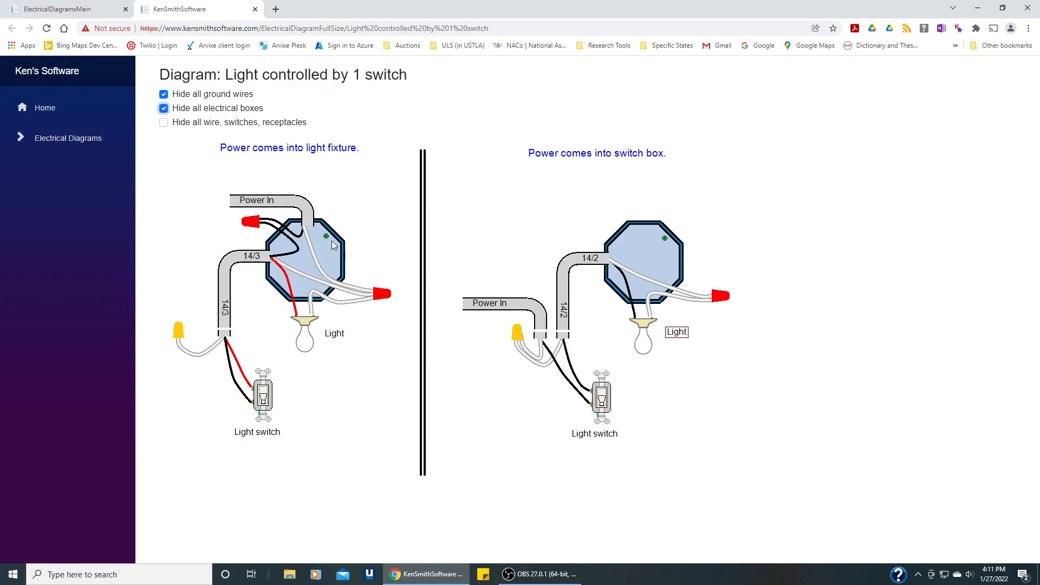
pyautogui.moveTo(377, 231)
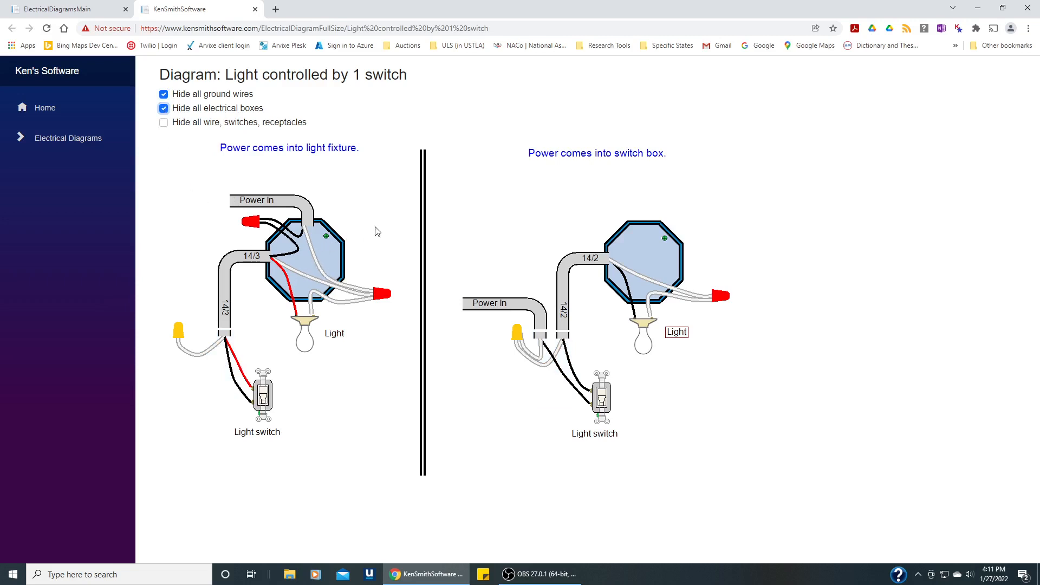
pyautogui.moveTo(308, 158)
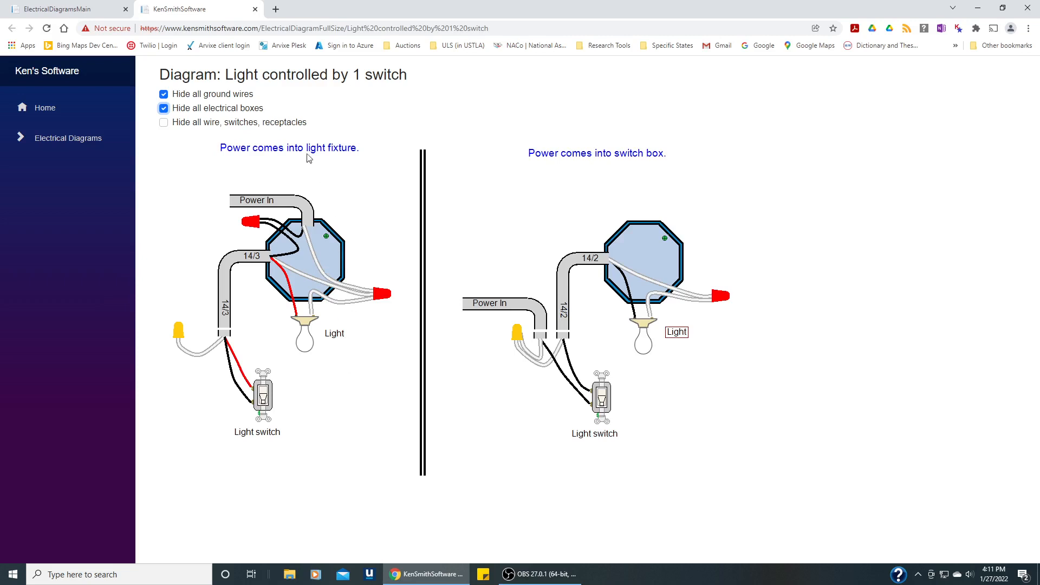
pyautogui.click(164, 108)
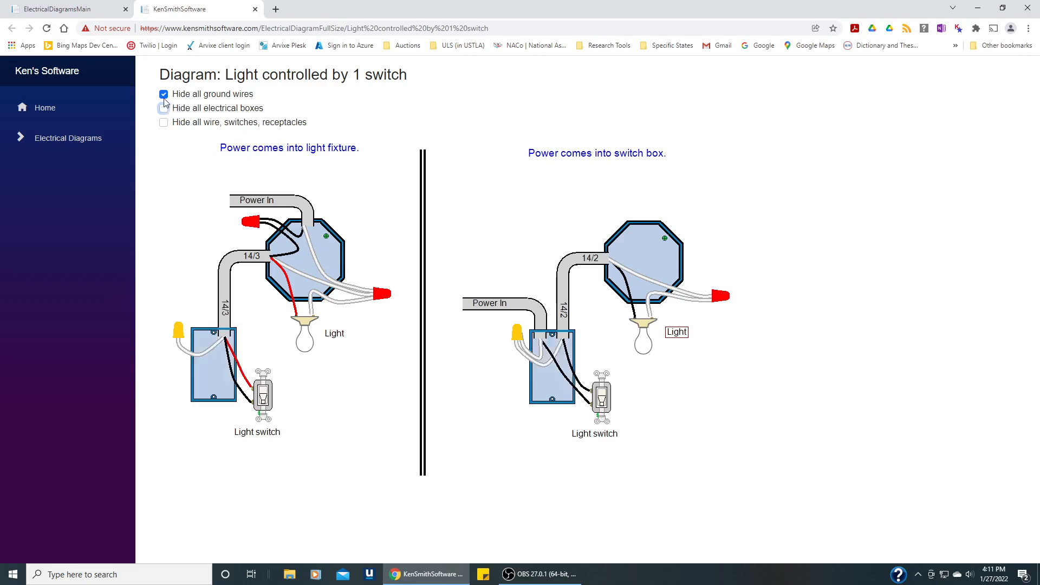
pyautogui.click(163, 122)
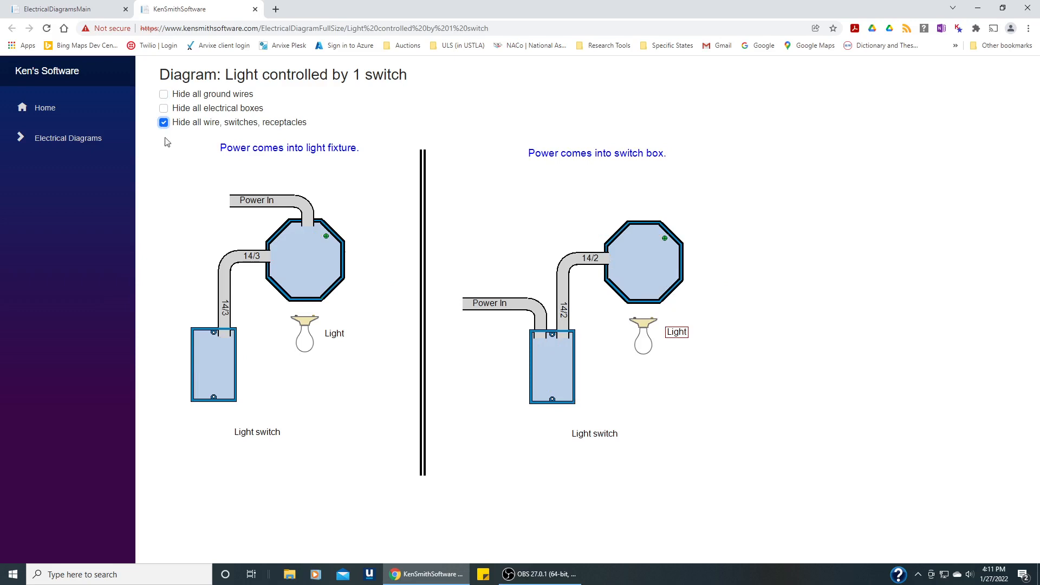
pyautogui.moveTo(197, 238)
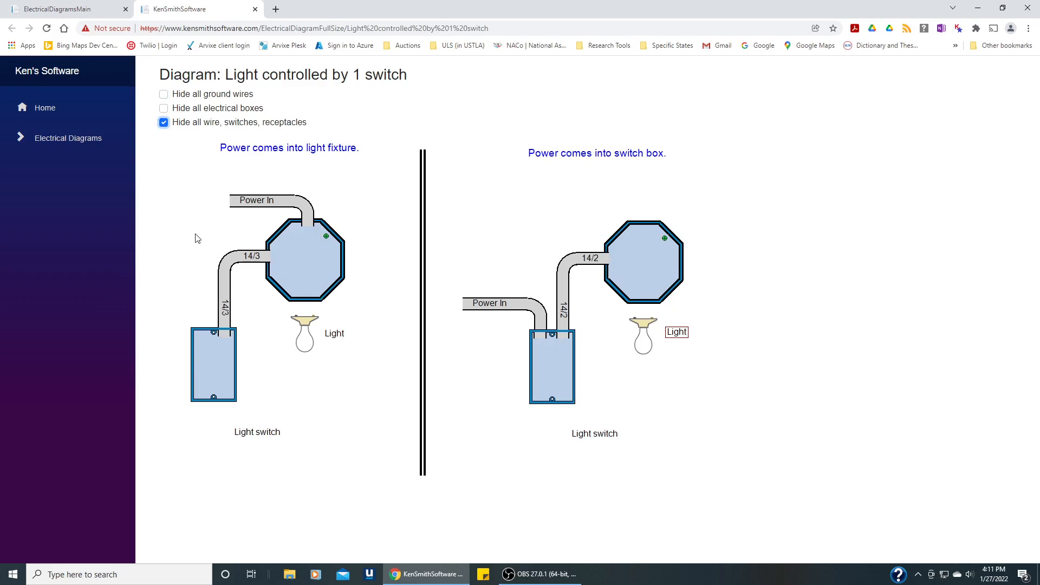
pyautogui.moveTo(398, 258)
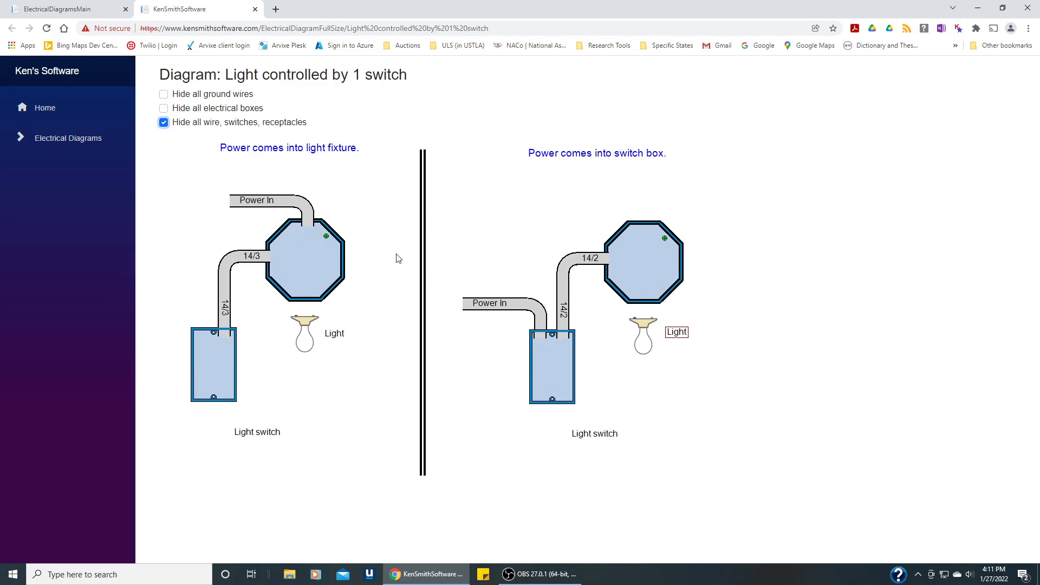
pyautogui.moveTo(574, 327)
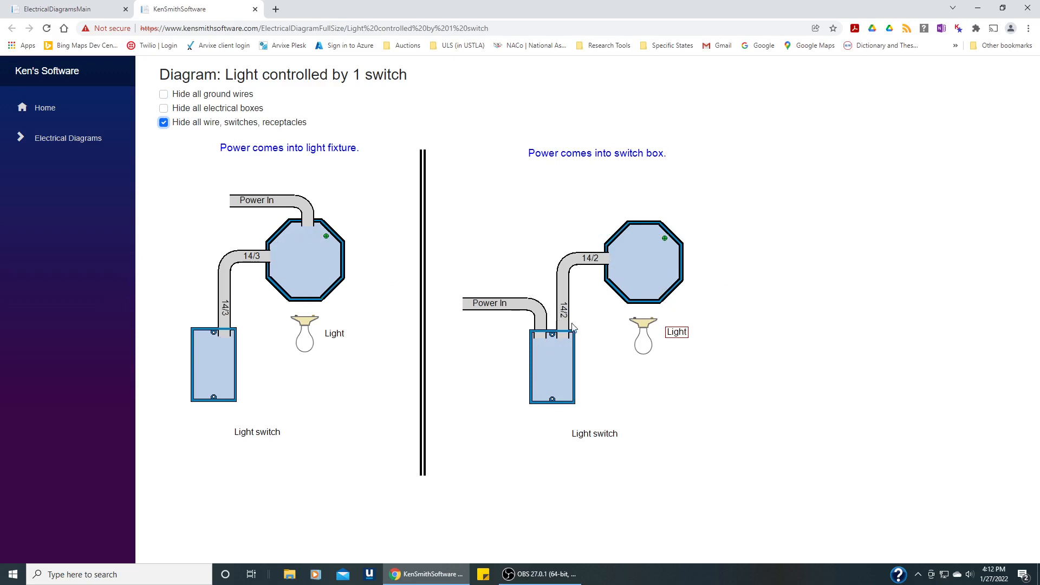
pyautogui.moveTo(599, 264)
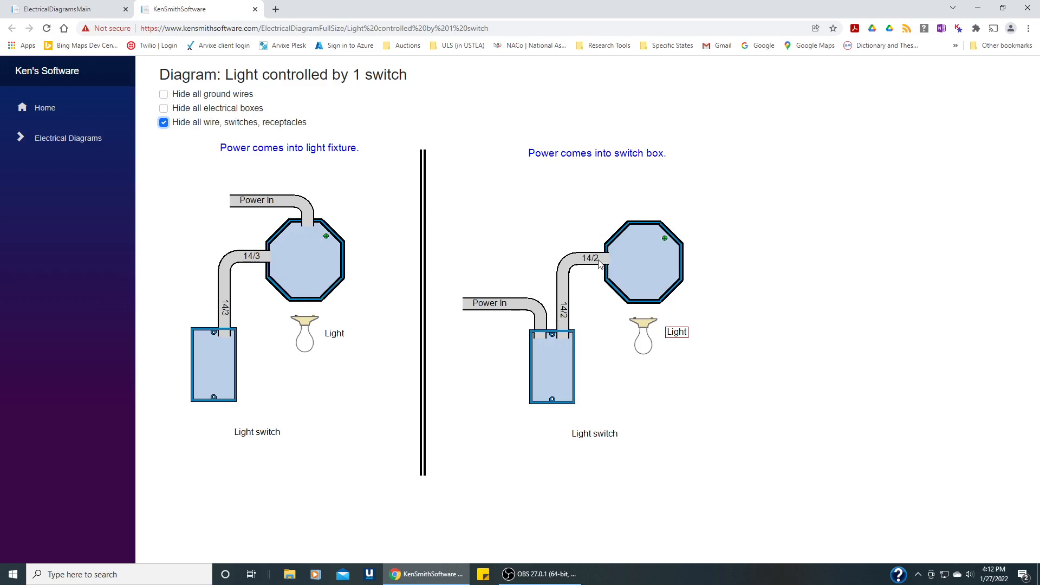
pyautogui.moveTo(574, 241)
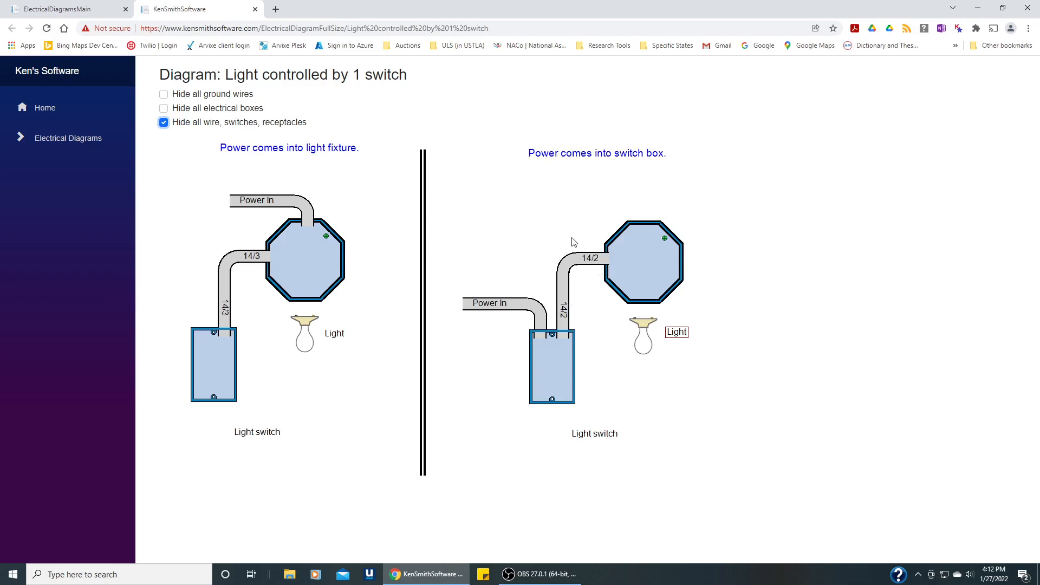
pyautogui.moveTo(512, 211)
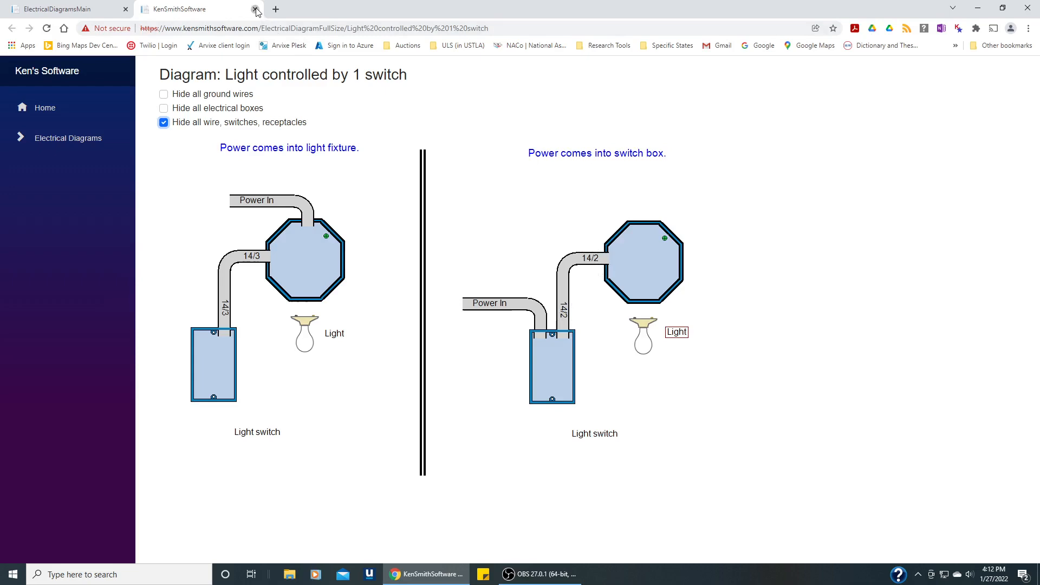
# Close the full-size tab and step through 2-switch OptionB, OptionC to land on OptionD.
pyautogui.click(255, 10)
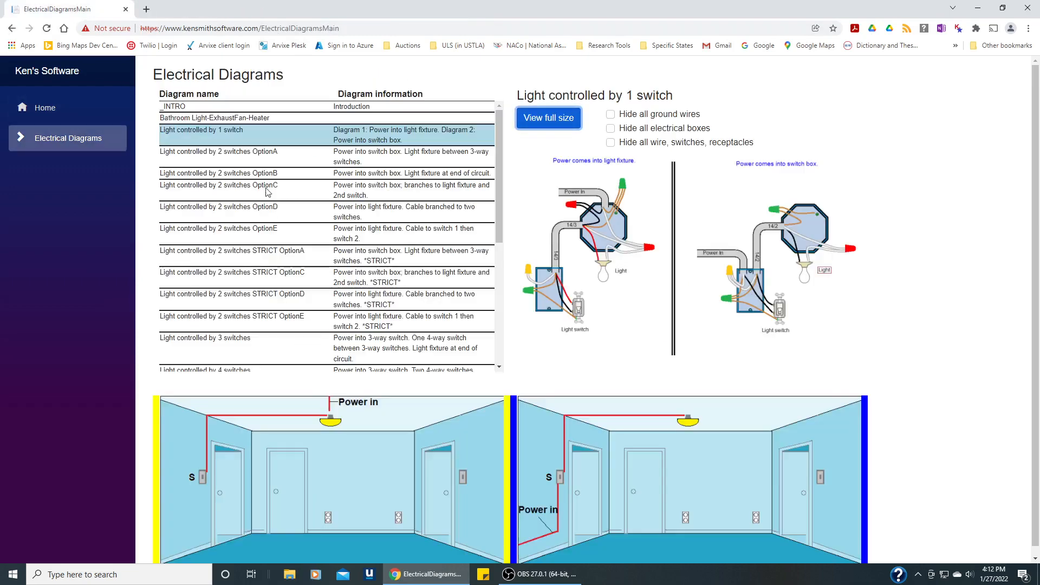
pyautogui.click(219, 173)
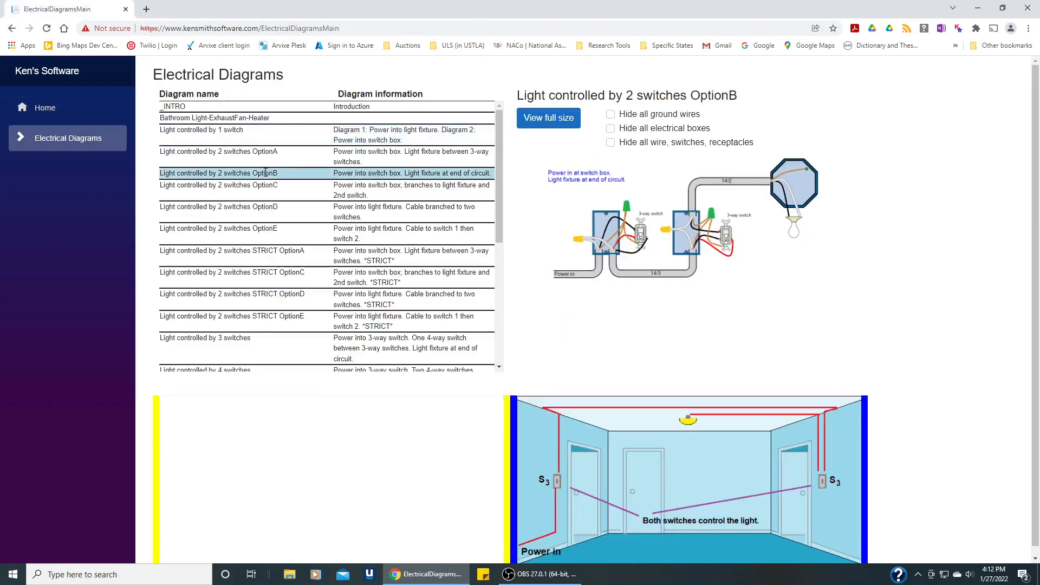
pyautogui.click(219, 189)
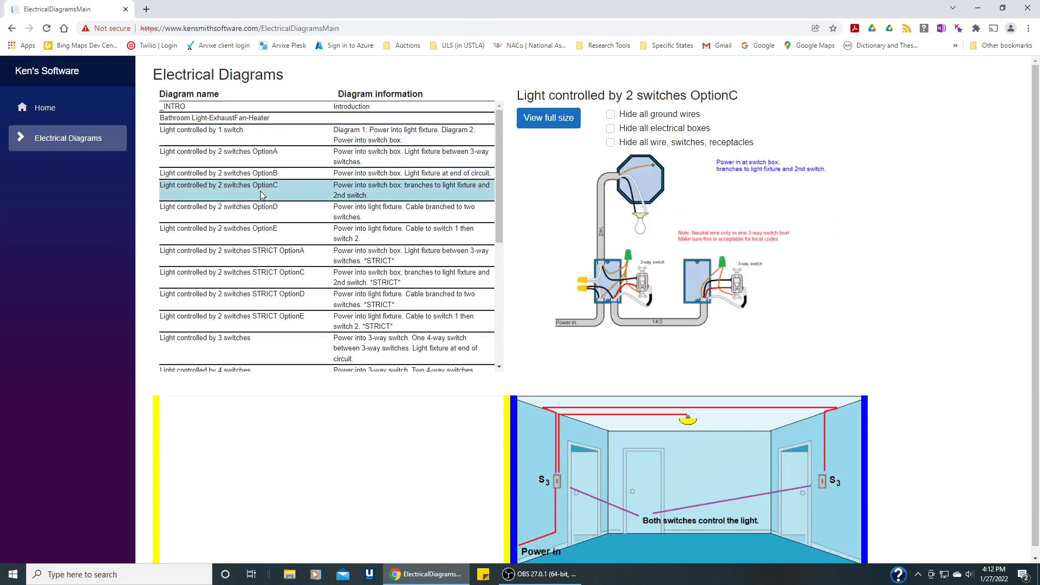
pyautogui.click(218, 211)
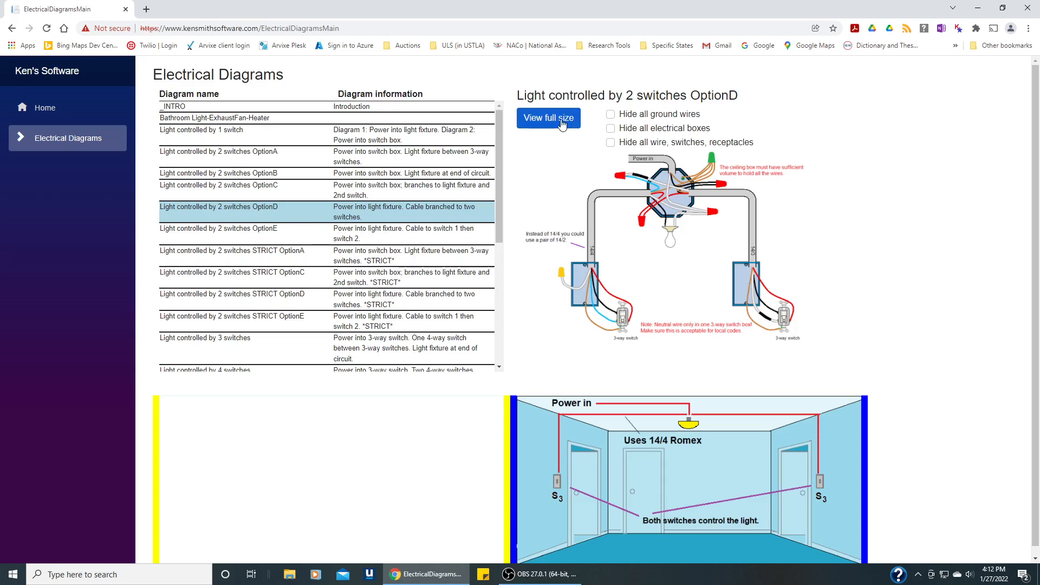
pyautogui.click(548, 118)
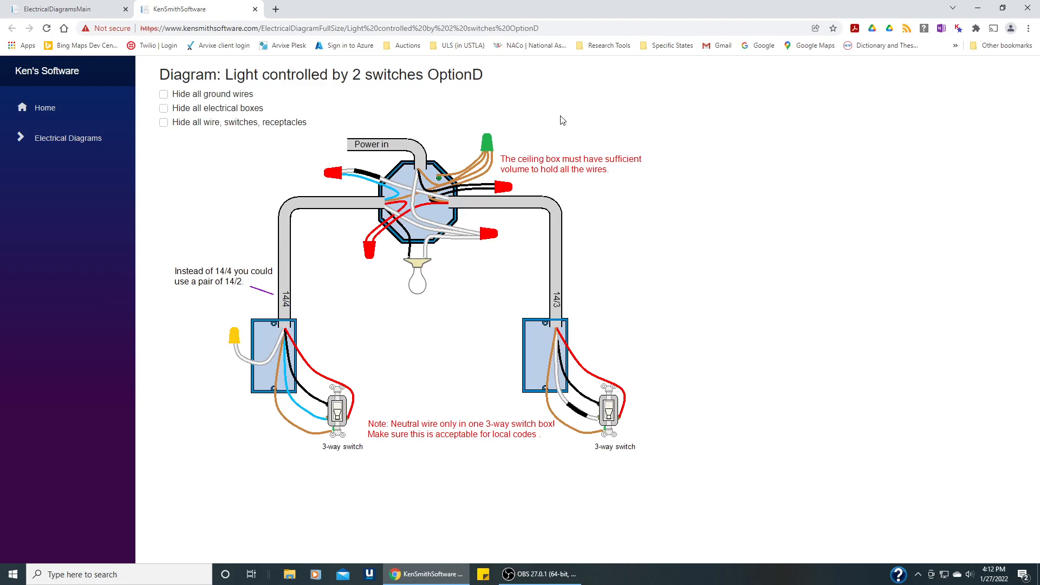
pyautogui.moveTo(485, 272)
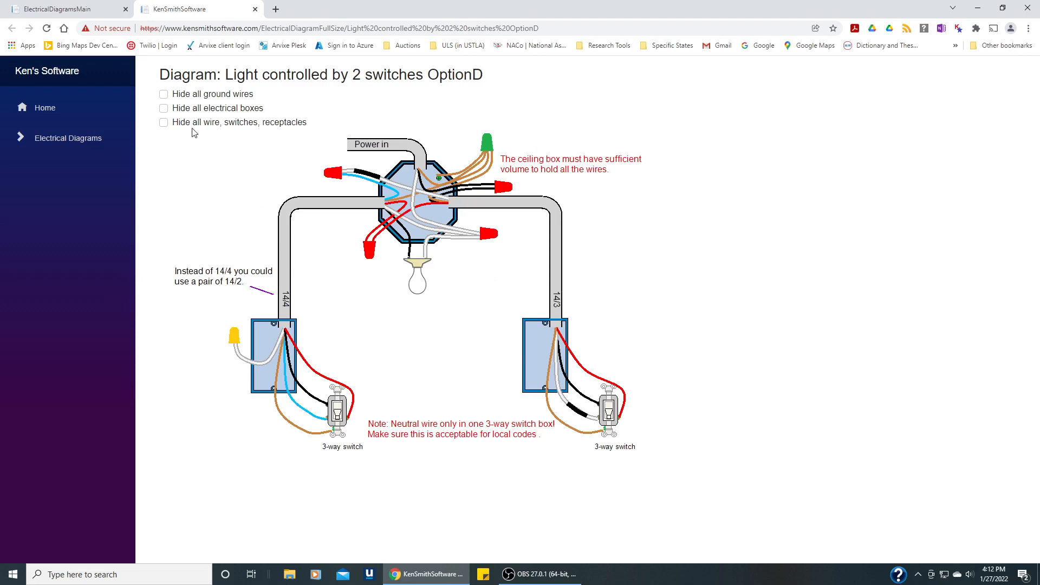
pyautogui.click(163, 123)
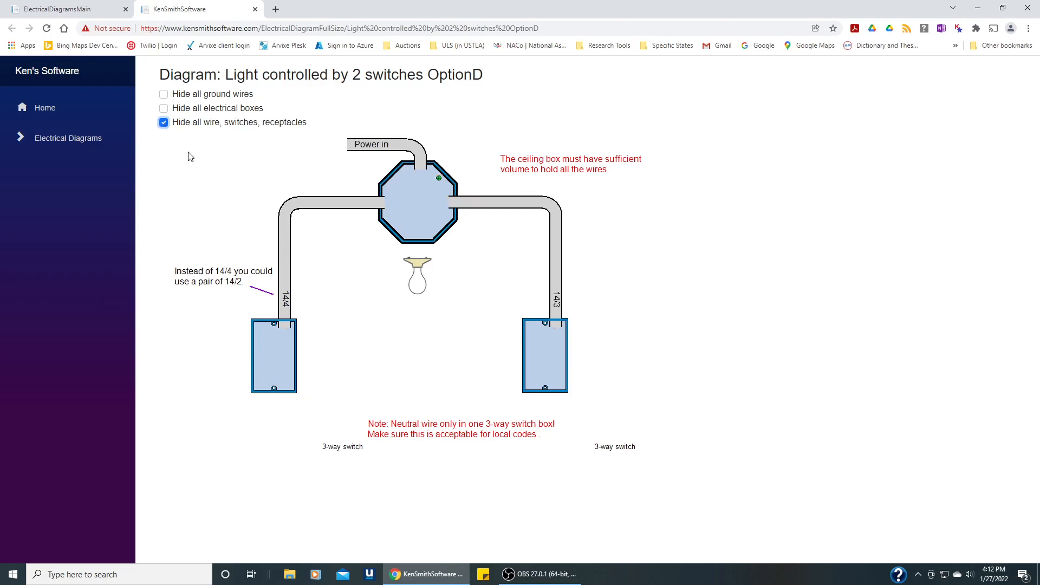
pyautogui.moveTo(311, 321)
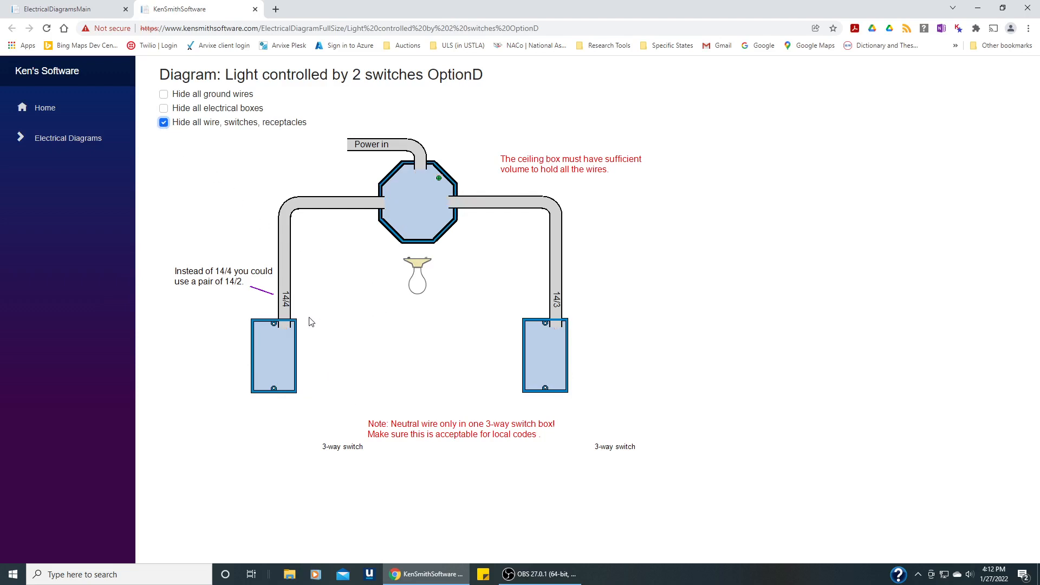
pyautogui.moveTo(294, 312)
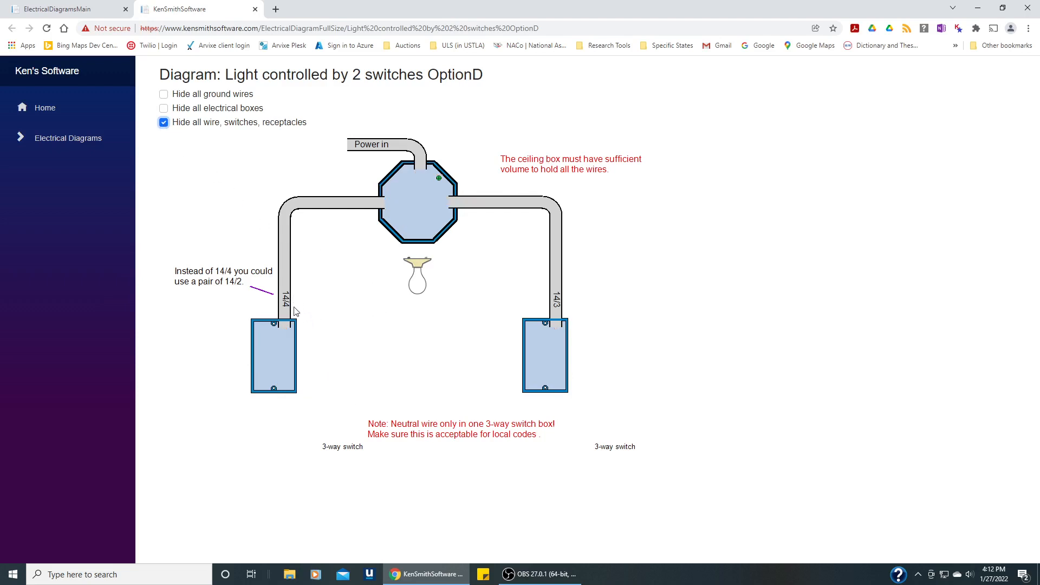
pyautogui.moveTo(366, 216)
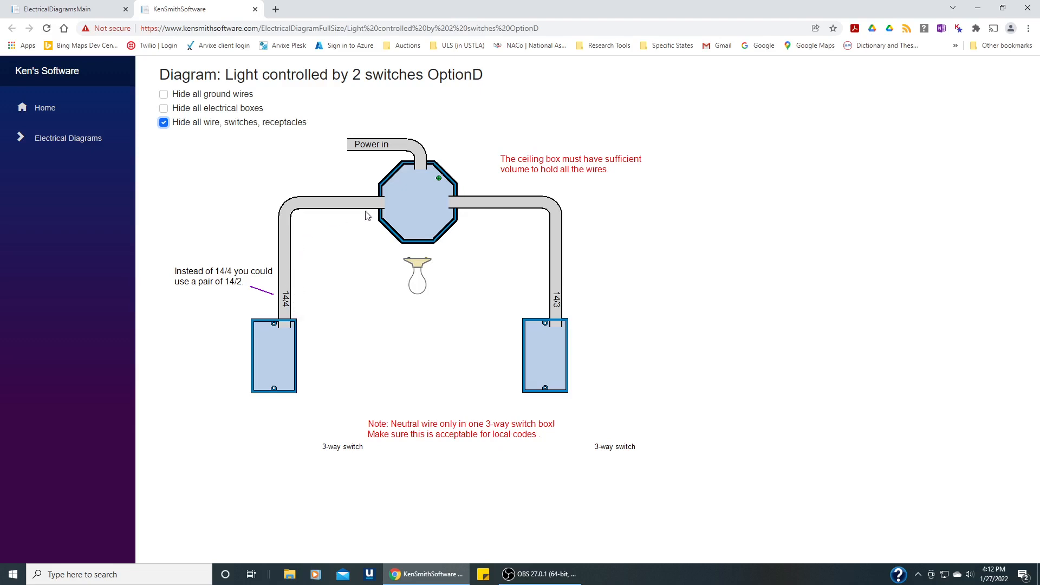
pyautogui.moveTo(388, 259)
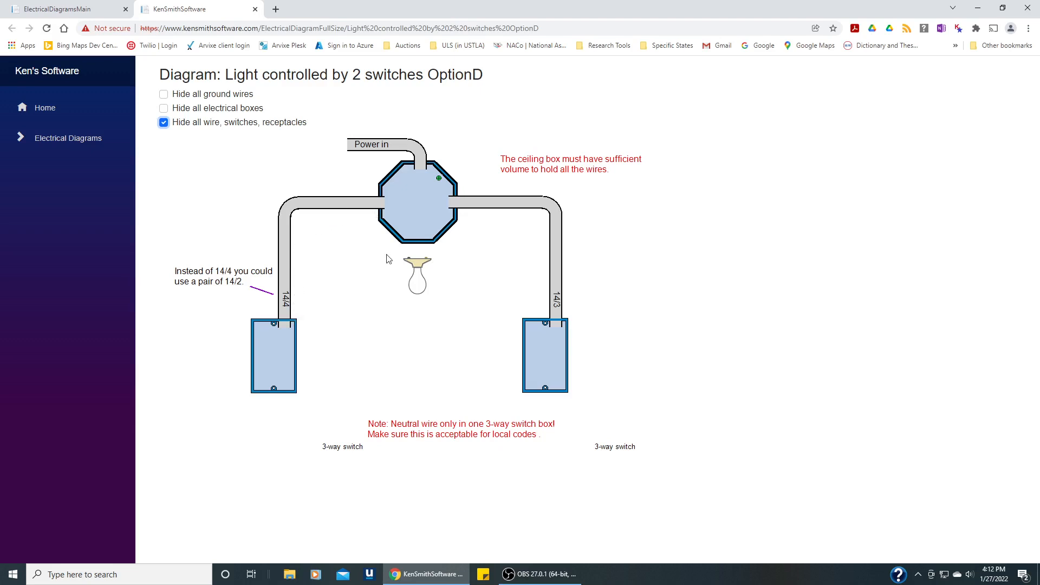
pyautogui.moveTo(487, 197)
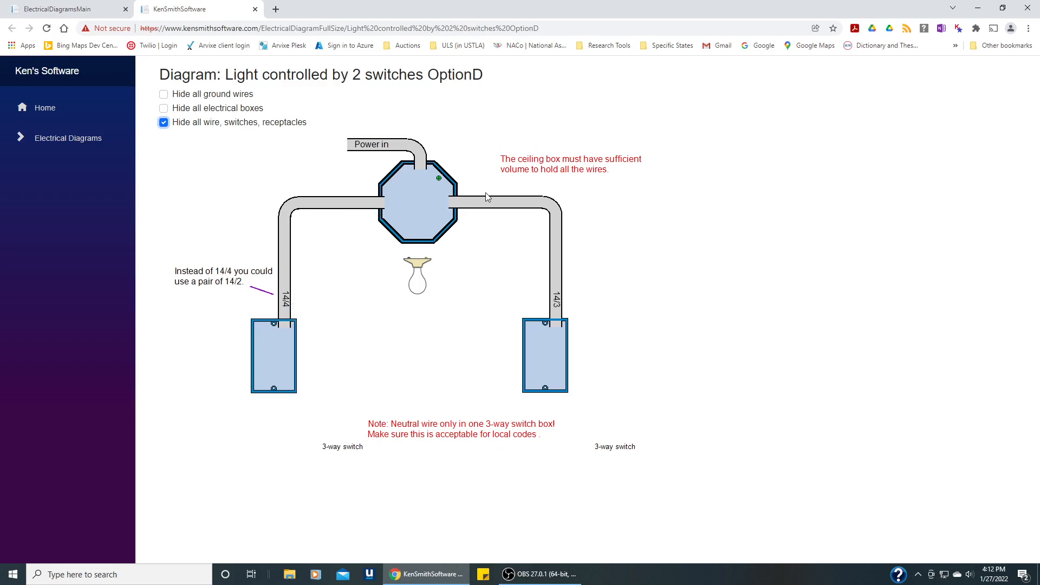
pyautogui.moveTo(416, 144)
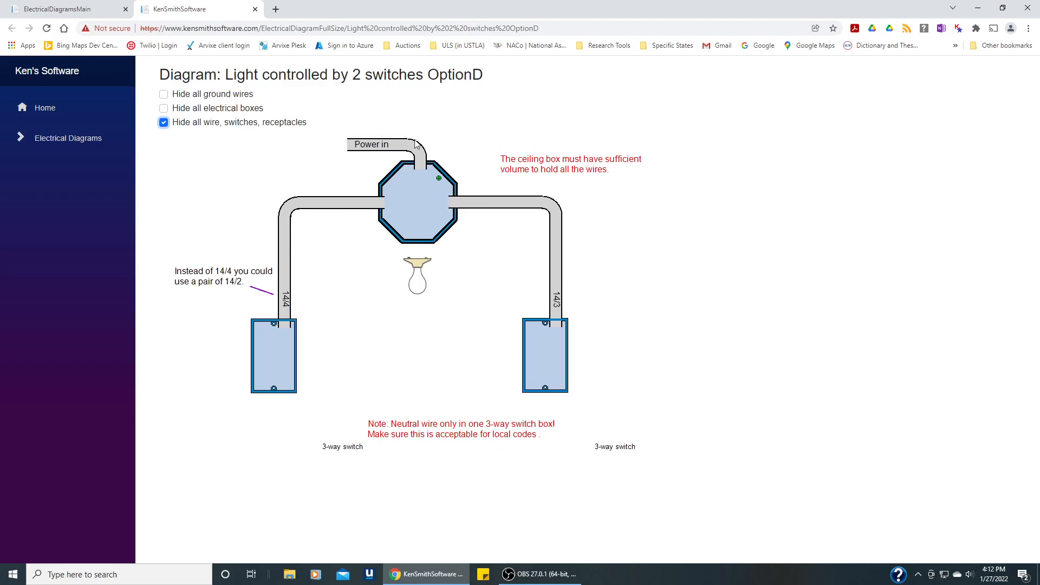
pyautogui.moveTo(224, 294)
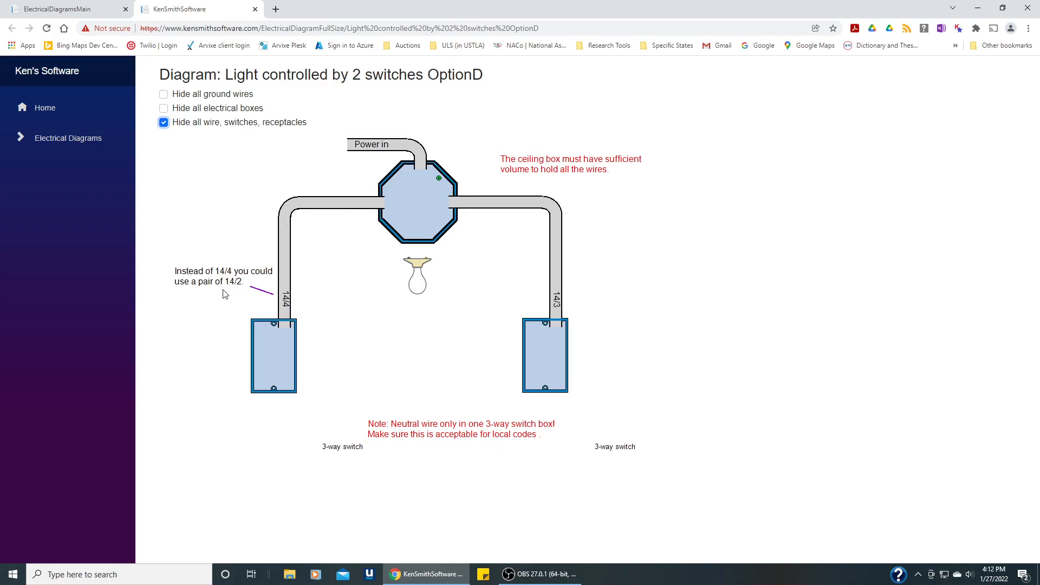
pyautogui.moveTo(276, 294)
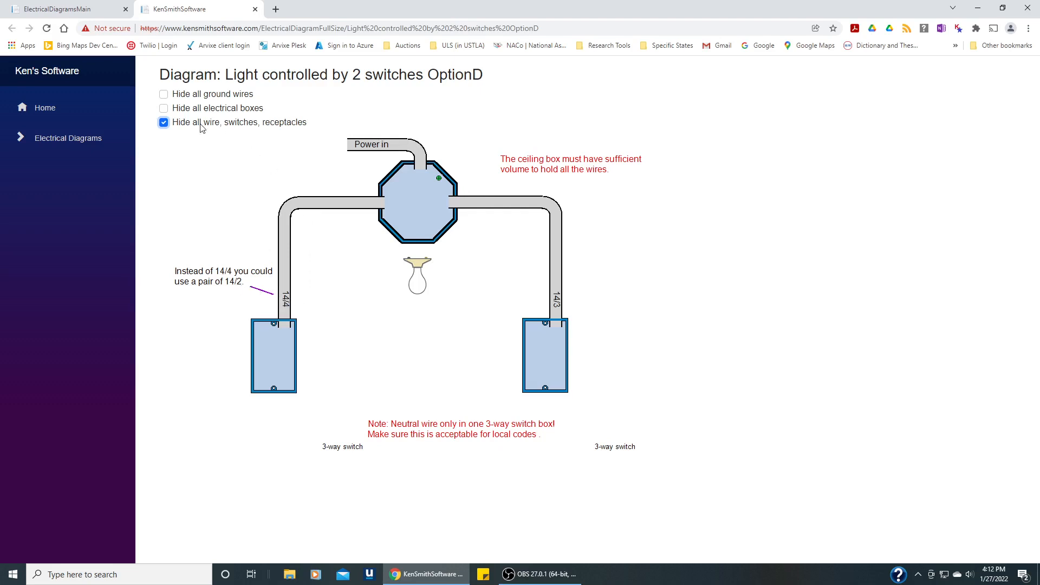
pyautogui.moveTo(607, 265)
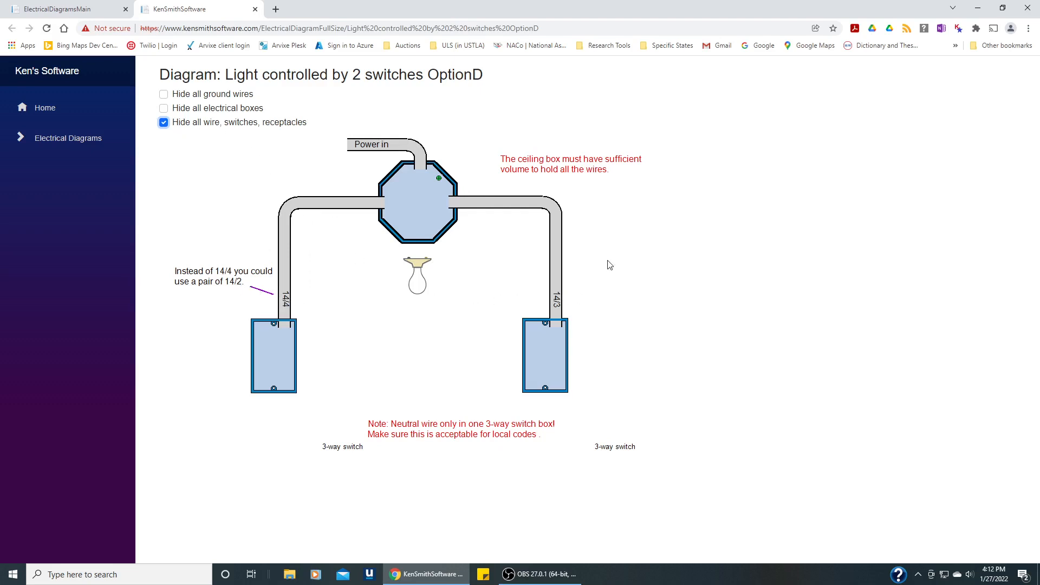
pyautogui.moveTo(271, 173)
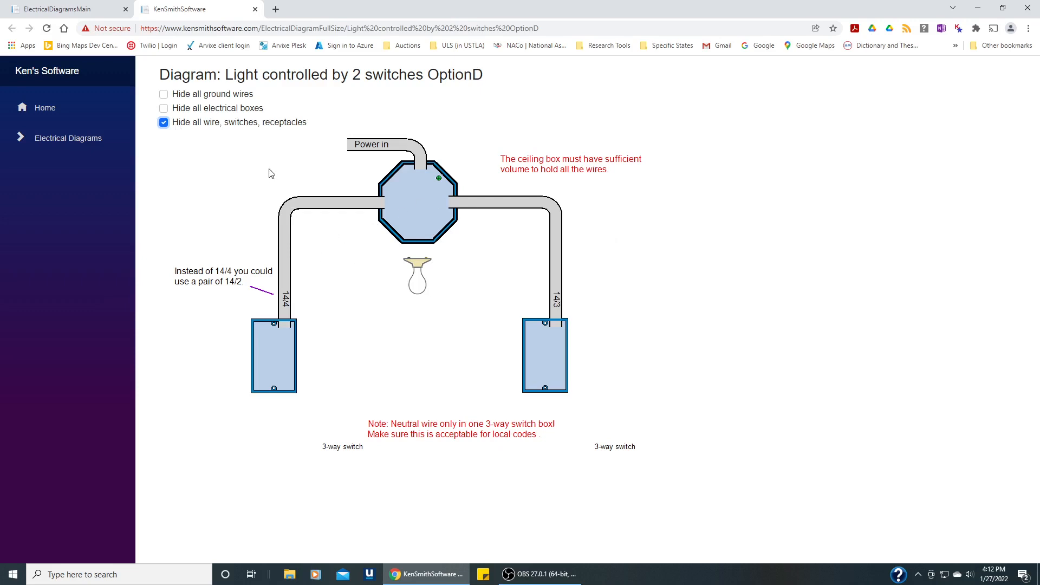
pyautogui.click(164, 123)
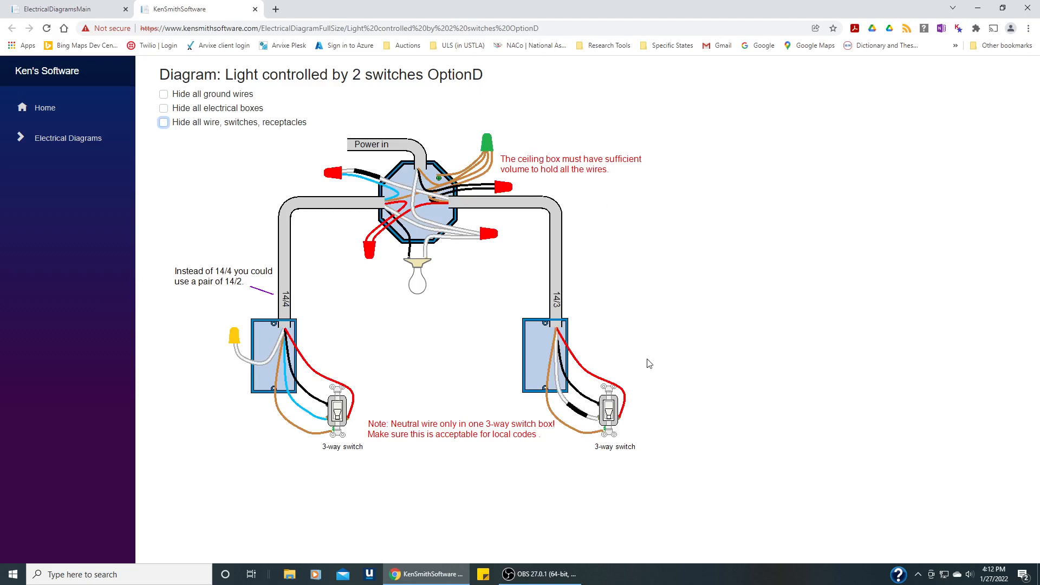
pyautogui.moveTo(449, 354)
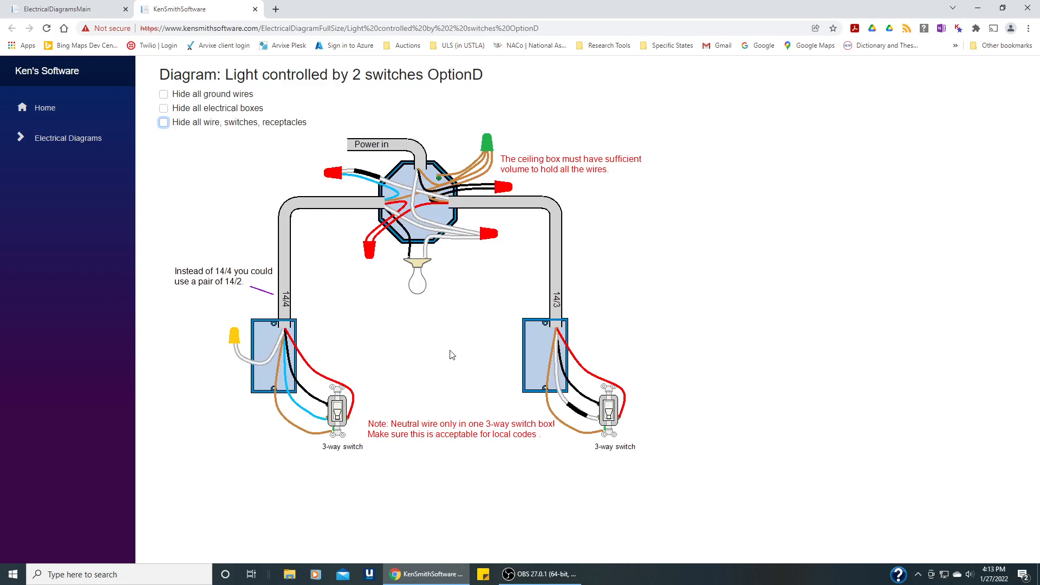
pyautogui.moveTo(446, 344)
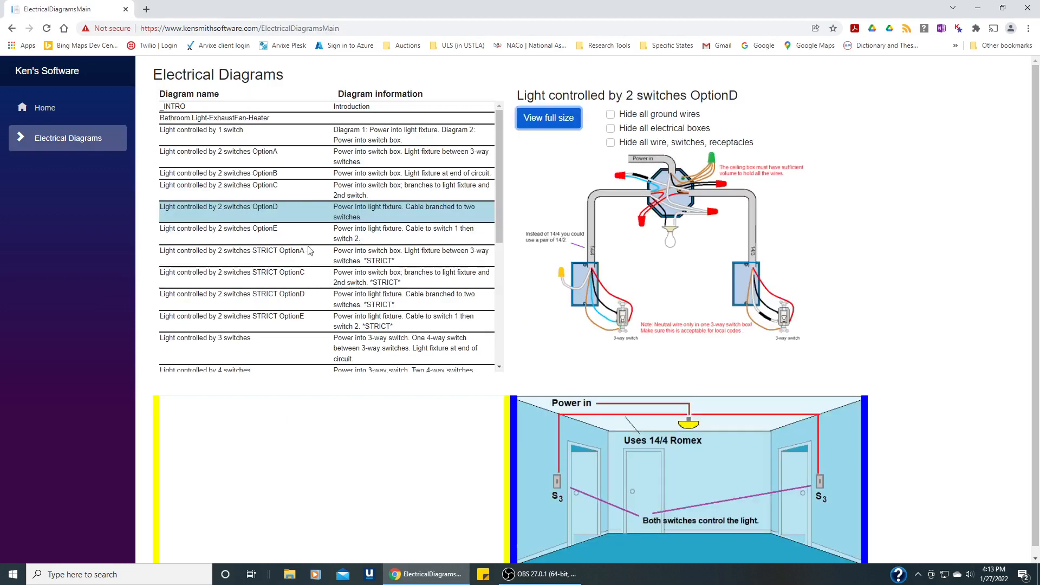
# Preview Smoke detectors, then select 'Light controlled by 2 switches STRICT OptionA'.
pyautogui.scroll(-3)
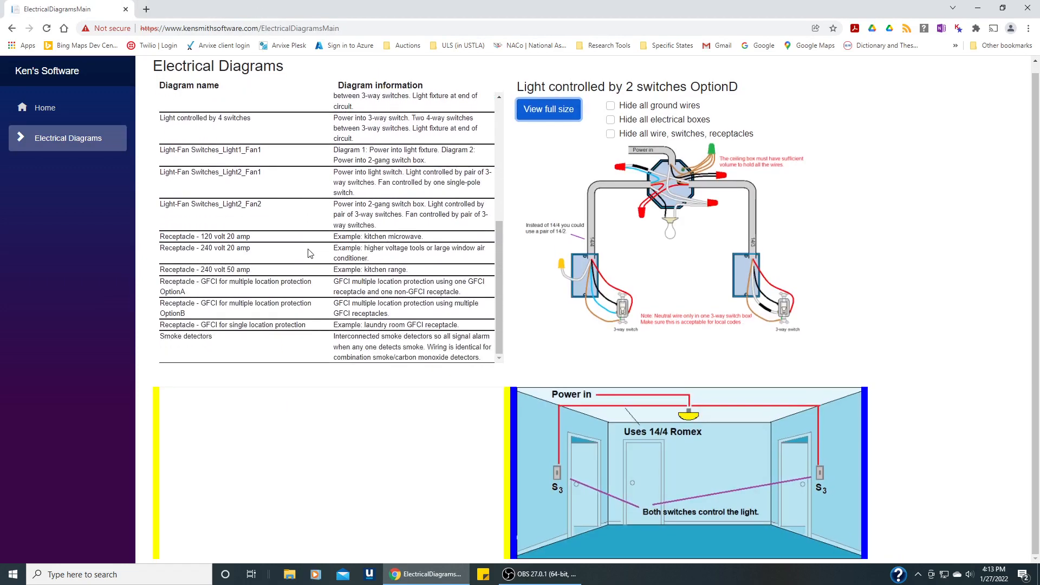
pyautogui.click(185, 335)
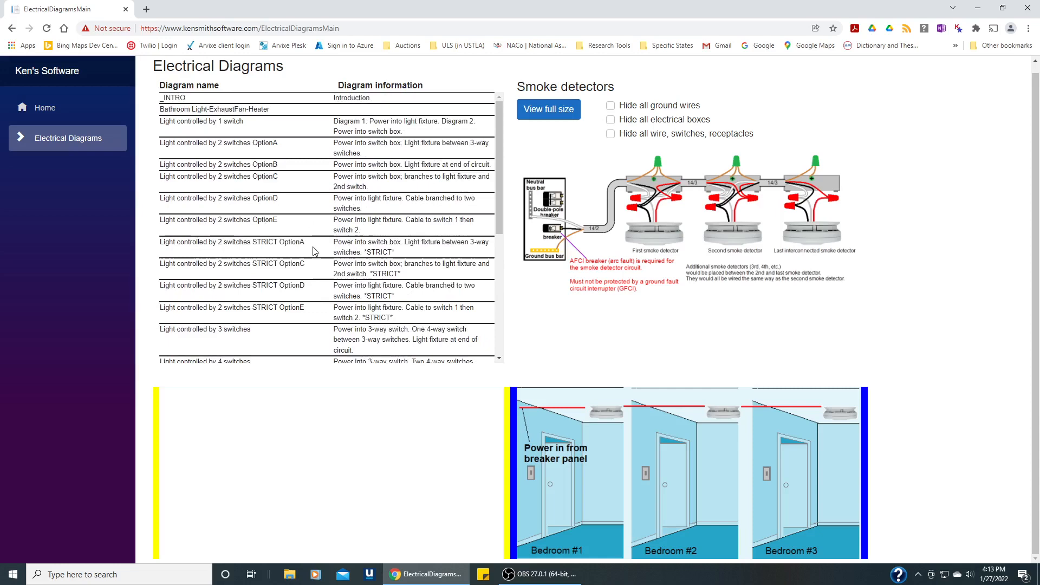
pyautogui.moveTo(290, 253)
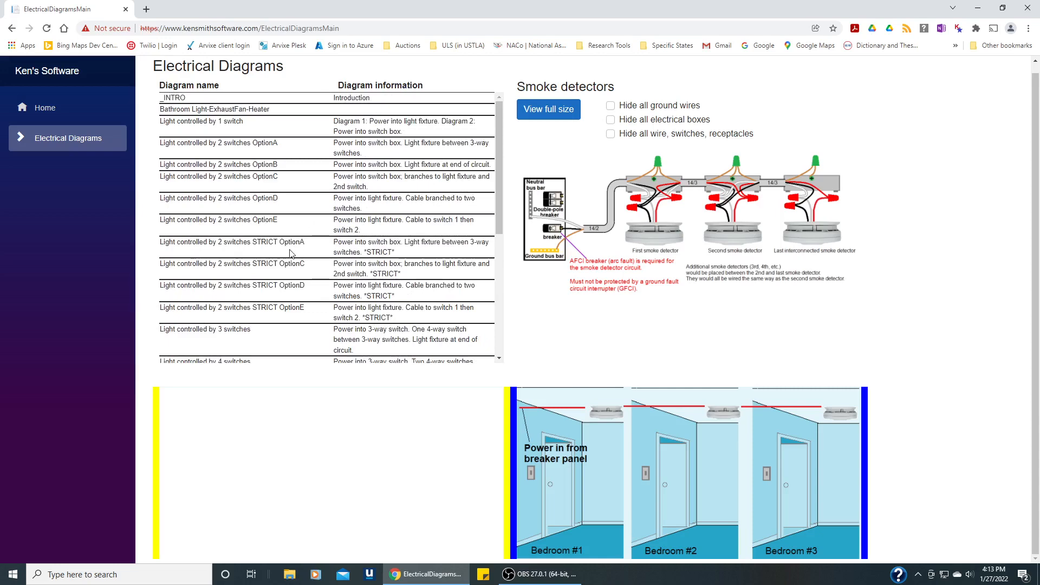
pyautogui.moveTo(288, 244)
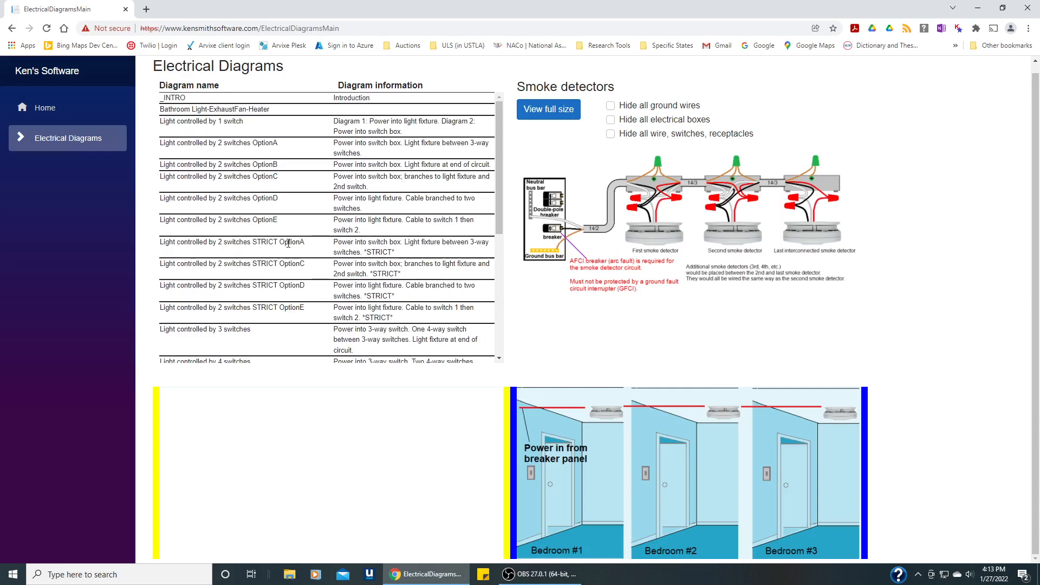
pyautogui.click(231, 241)
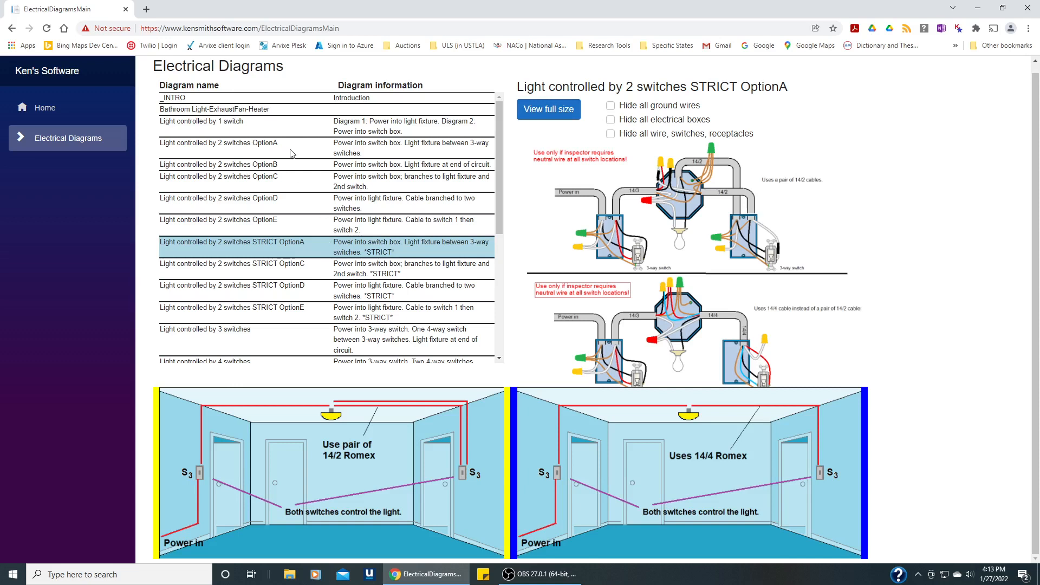
pyautogui.moveTo(294, 159)
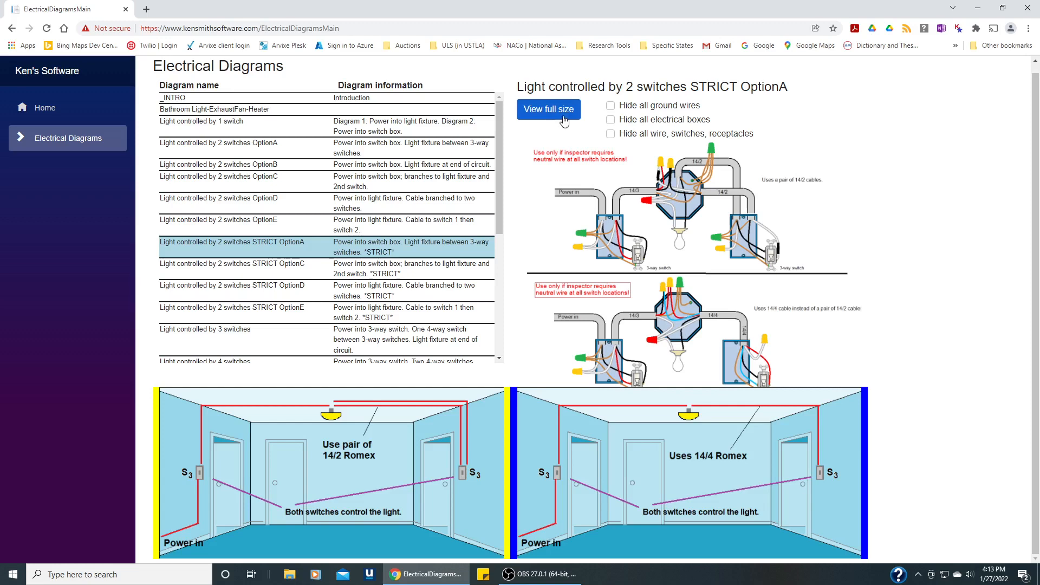
# Show the STRICT OptionA diagram full size, then return to the Home page.
pyautogui.click(548, 109)
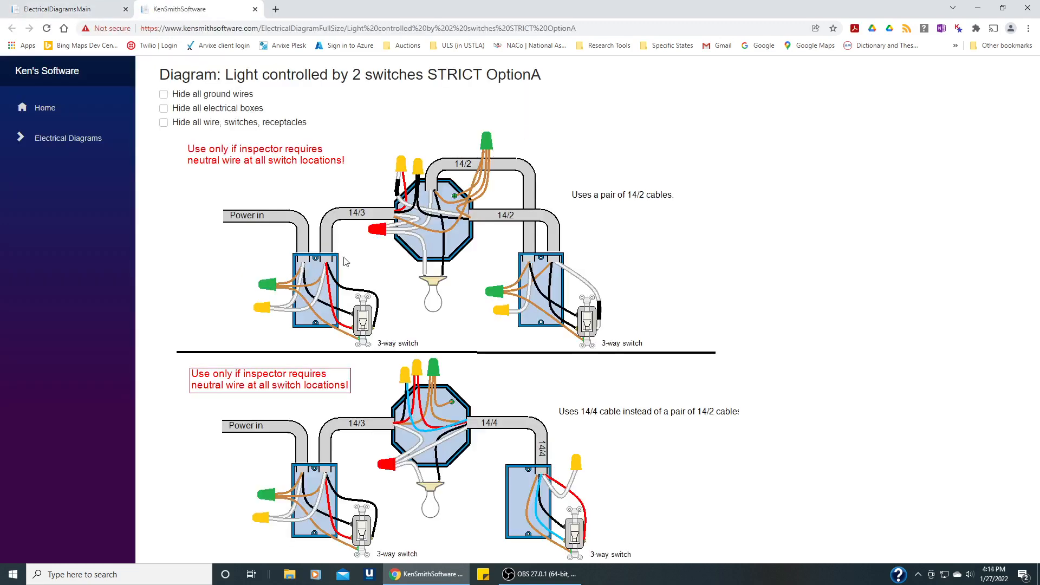
pyautogui.moveTo(678, 288)
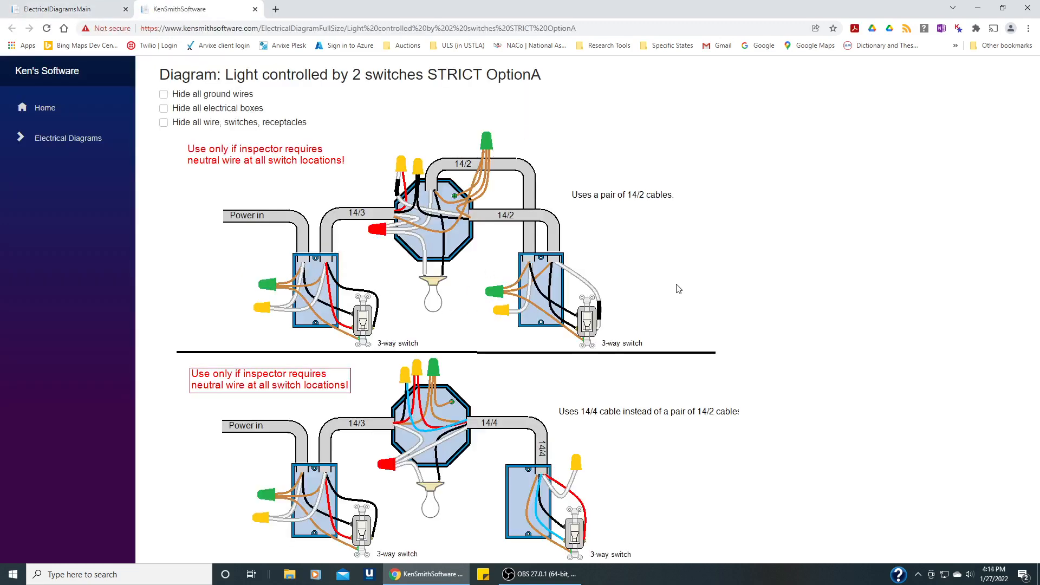
pyautogui.moveTo(669, 266)
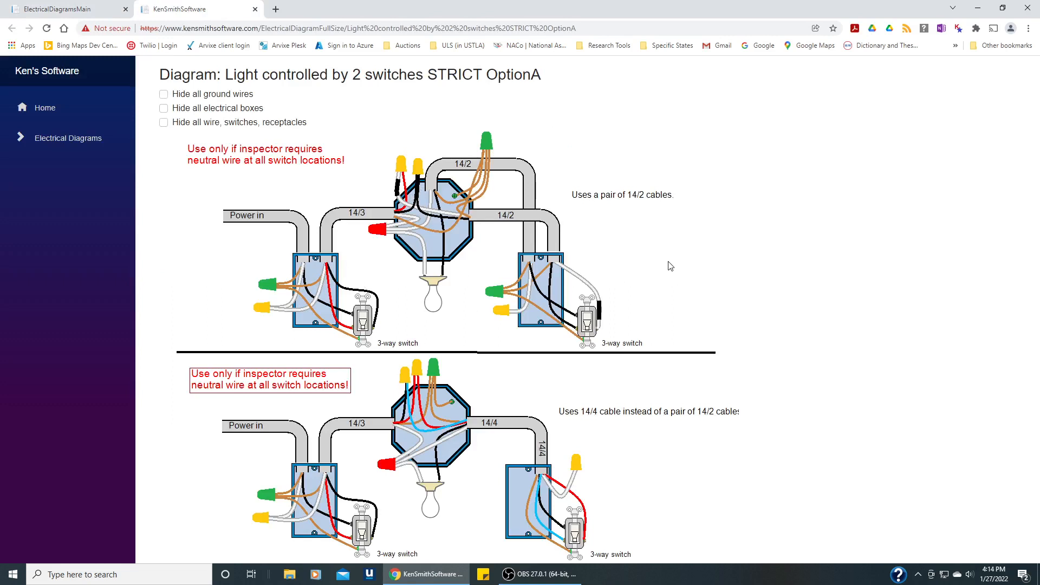
pyautogui.moveTo(689, 260)
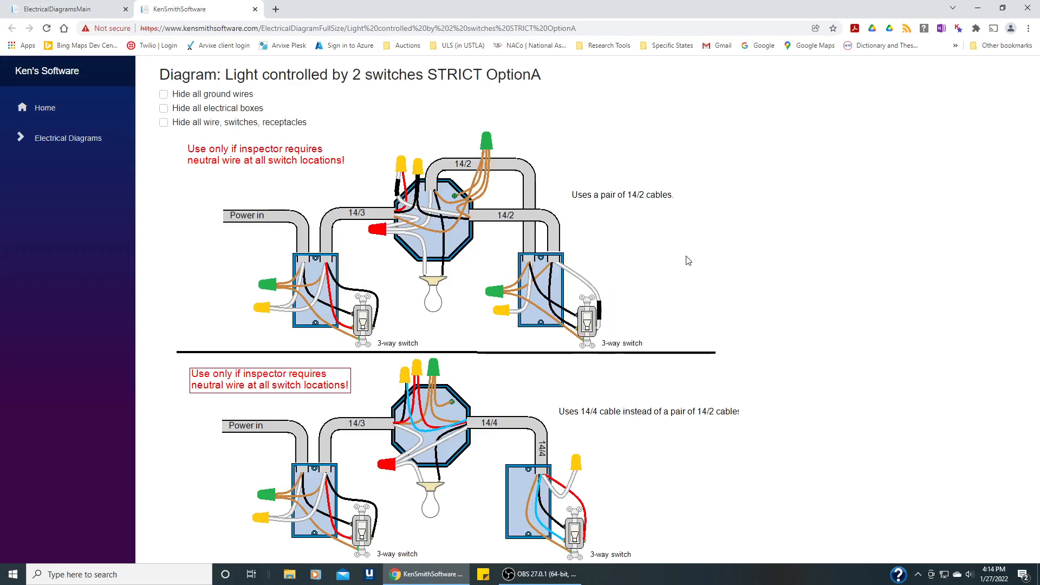
pyautogui.moveTo(639, 237)
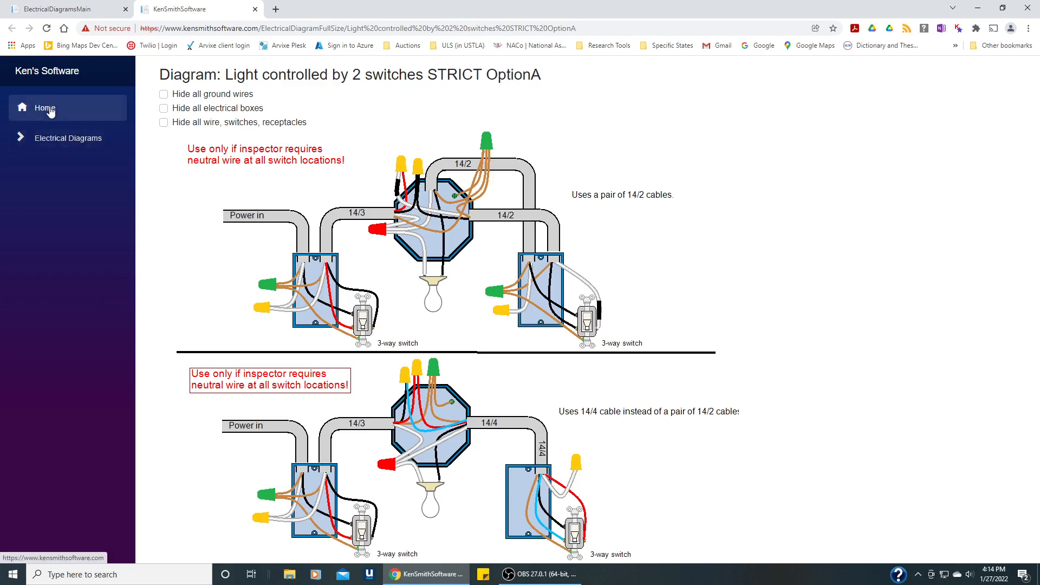
pyautogui.click(44, 107)
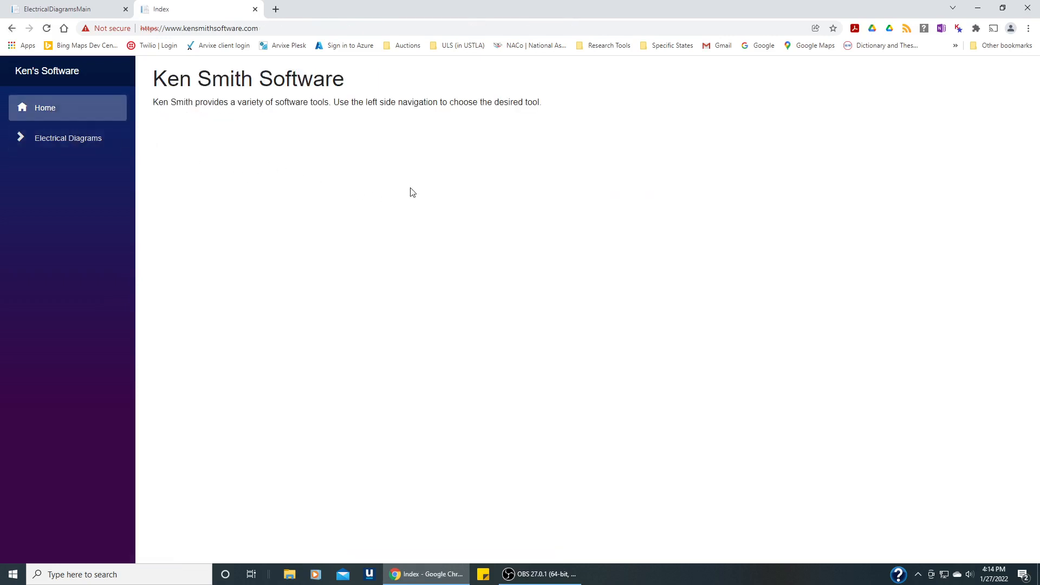